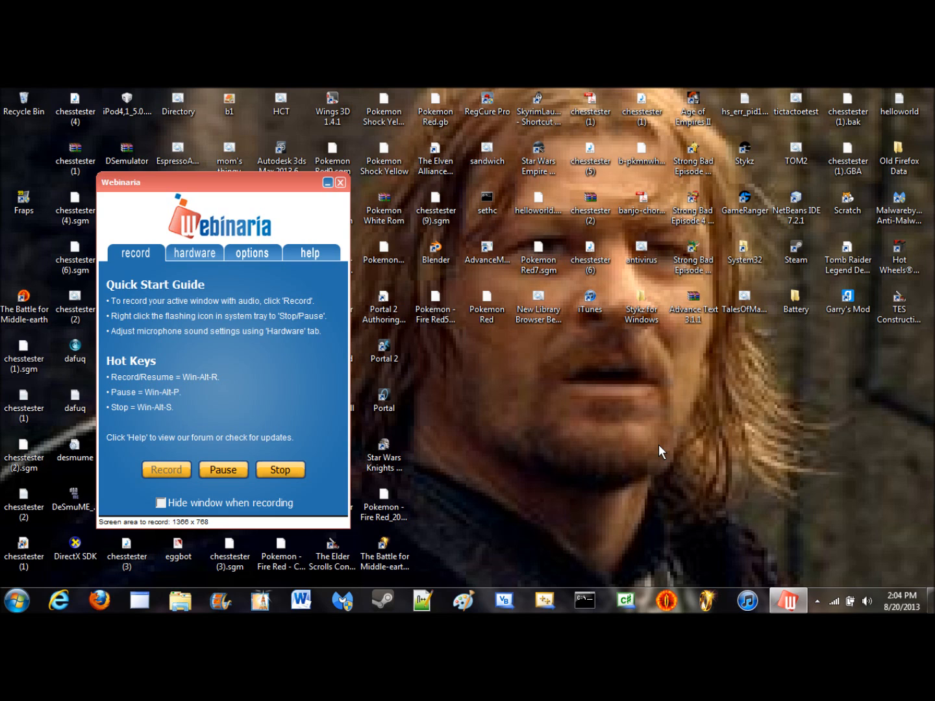
Step: Dismiss the Windows new-updates notification balloon on the desktop
left_click(487, 306)
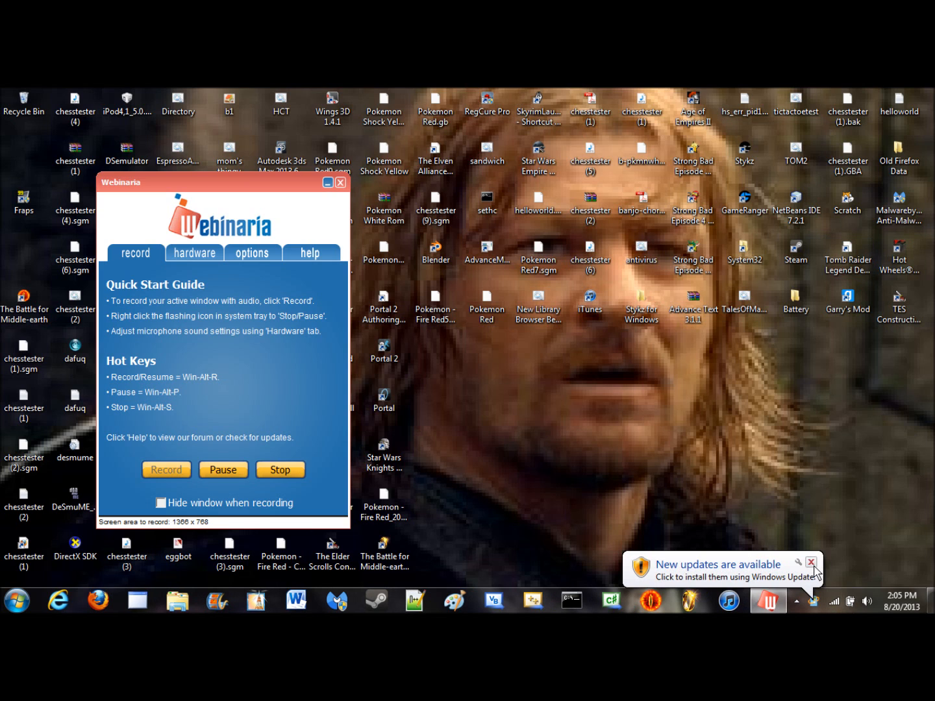
left_click(811, 563)
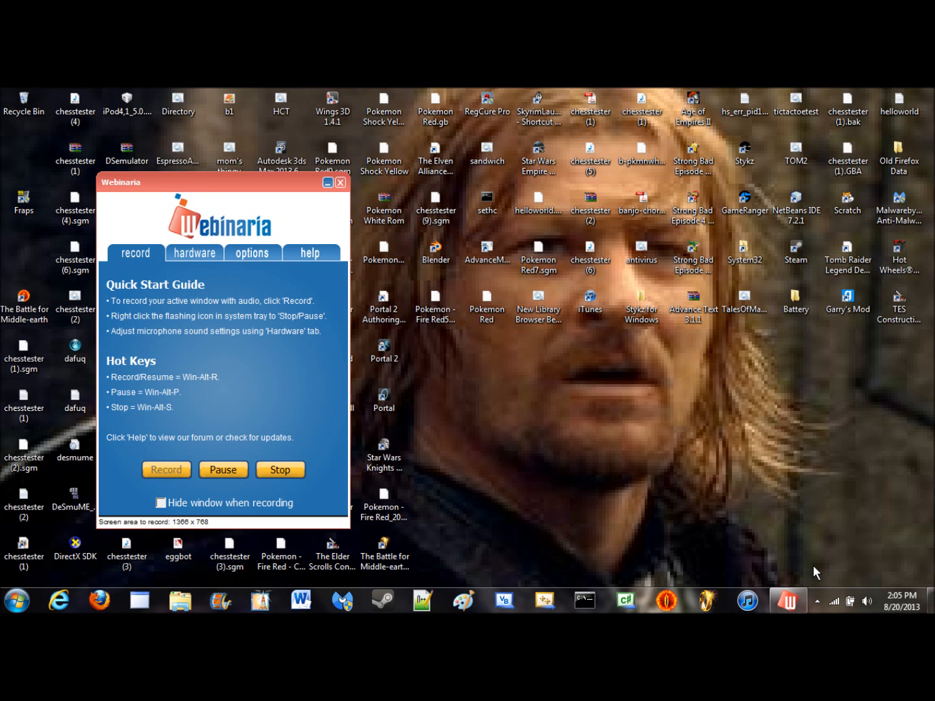
mouse_move(759, 426)
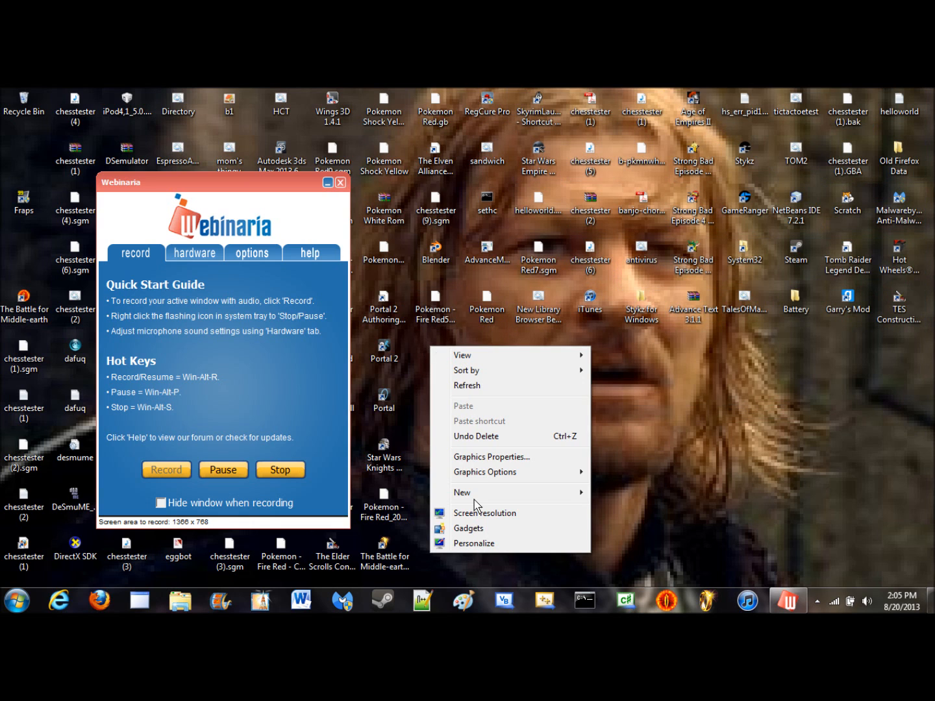
Step: Create a New Text Document on the desktop and open it in Notepad
left_click(462, 492)
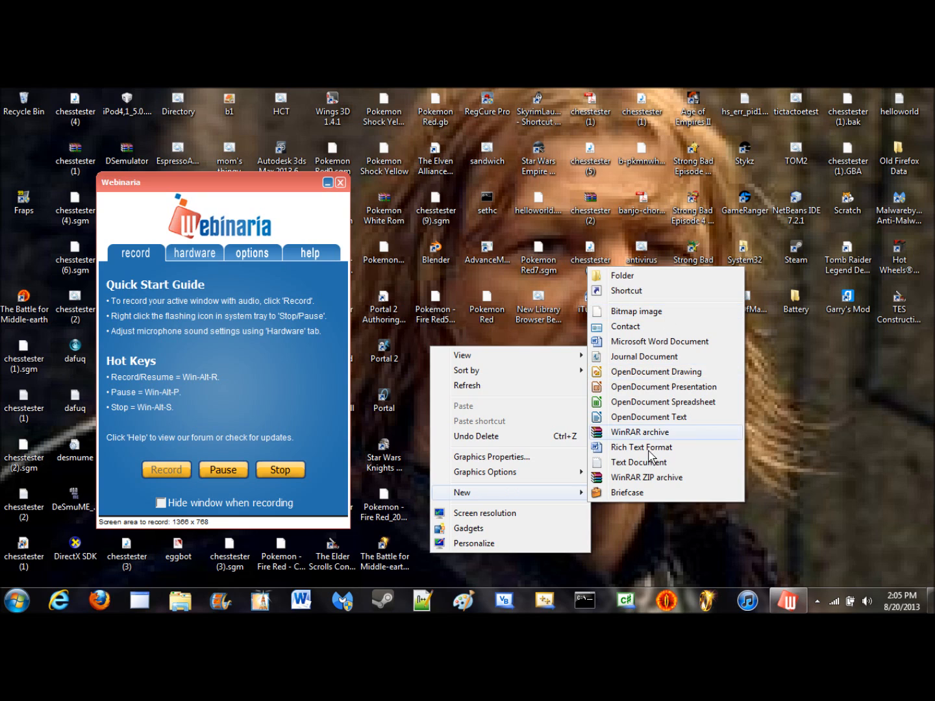
left_click(639, 461)
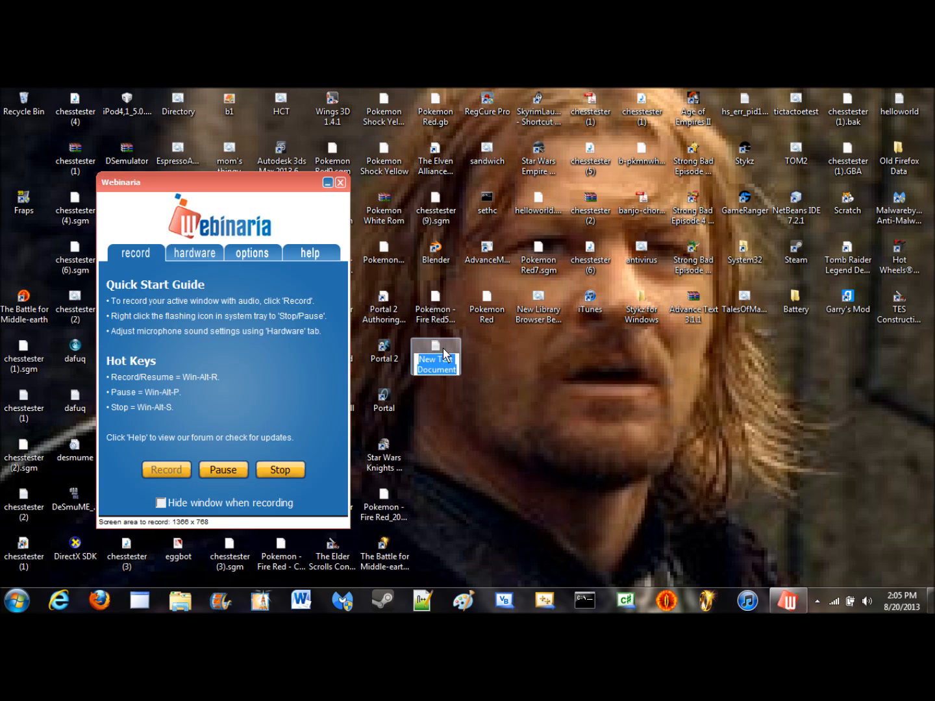
double_click(436, 356)
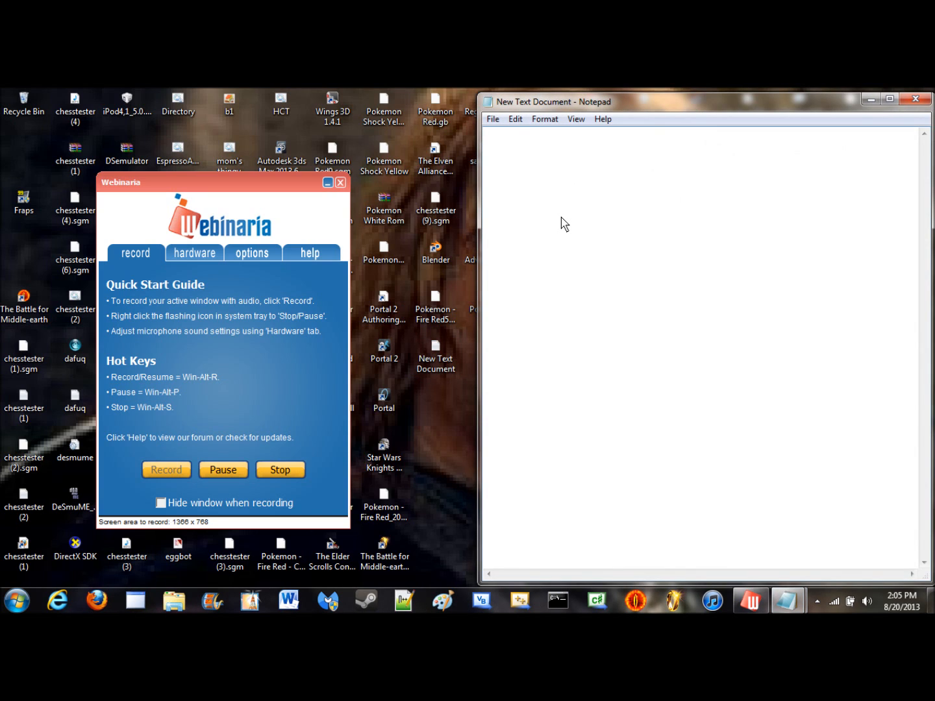
type(":start")
type("@")
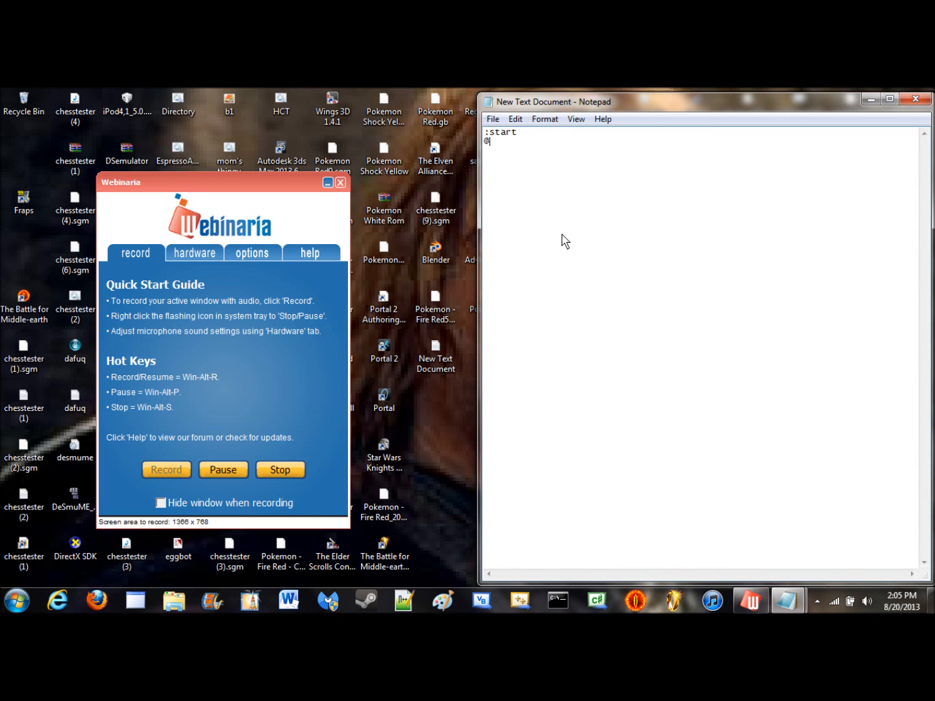
type("echo off")
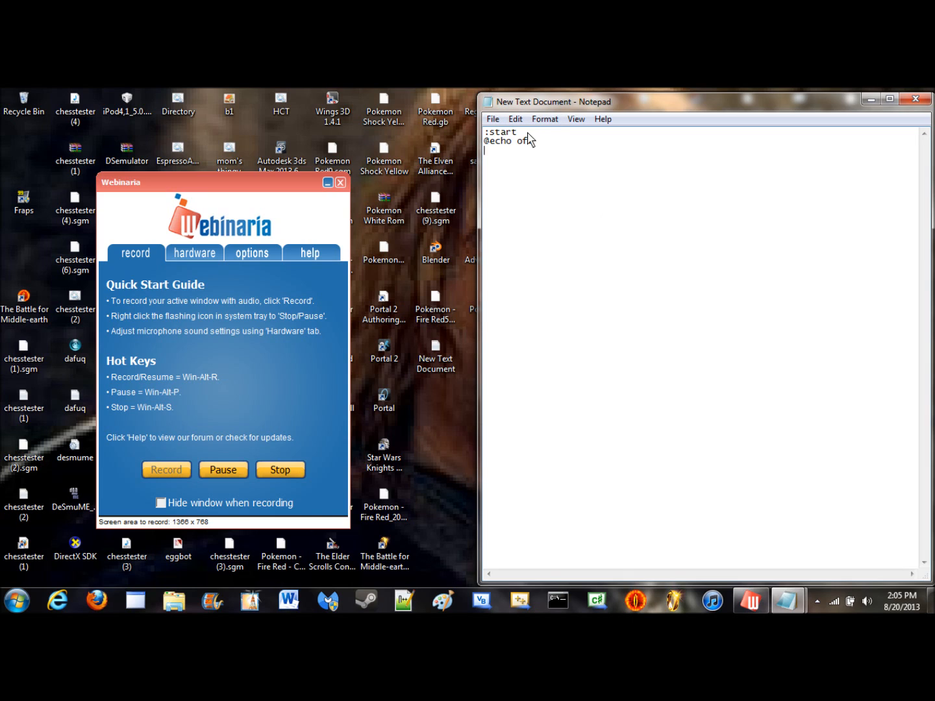
type("cls")
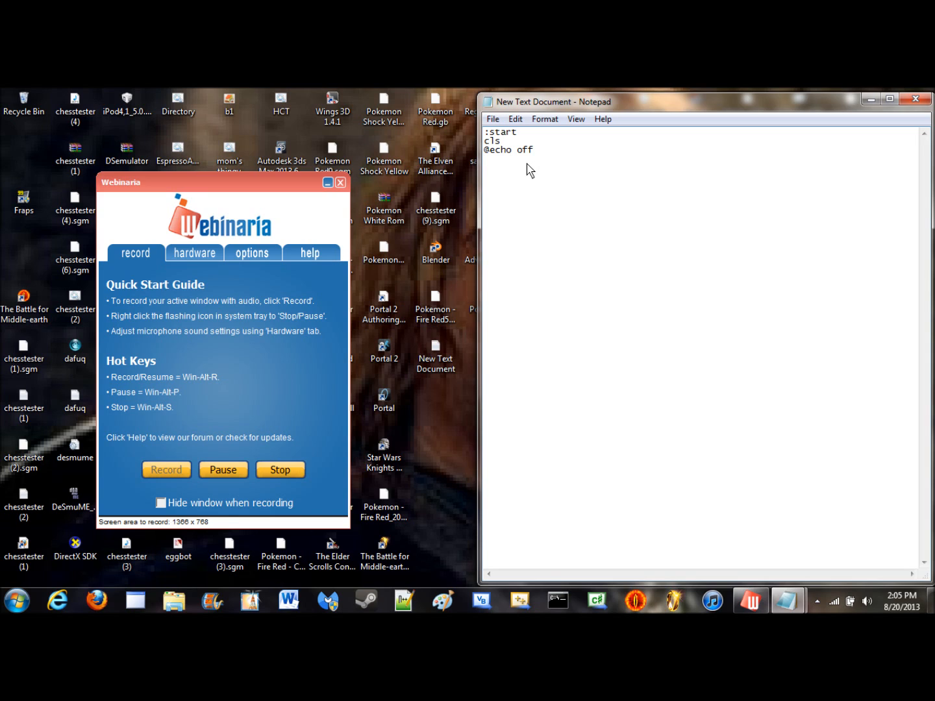
type("ecoh")
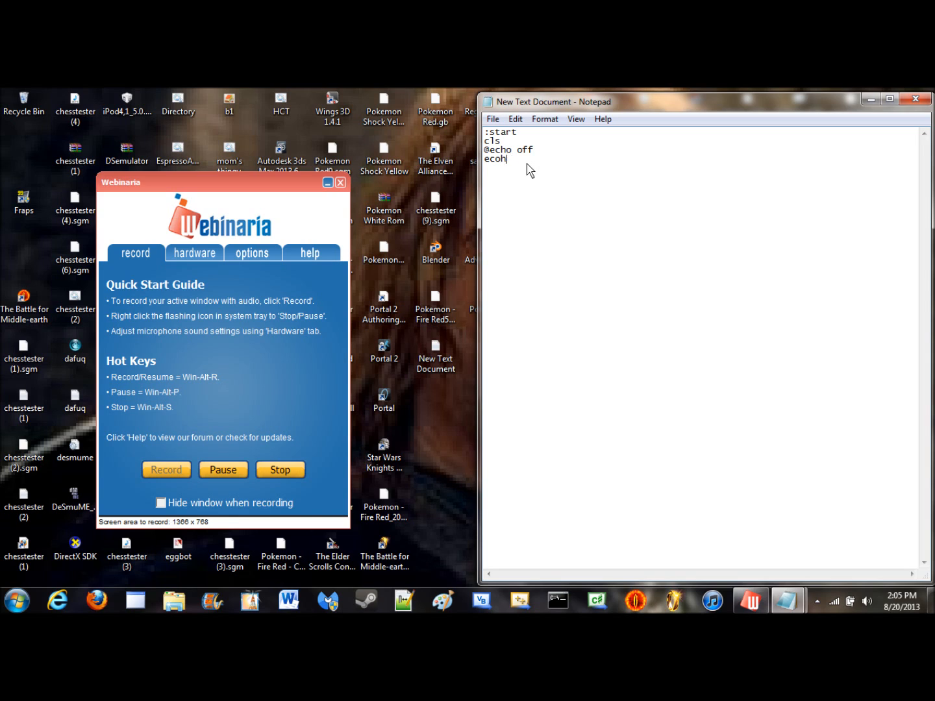
type("echo")
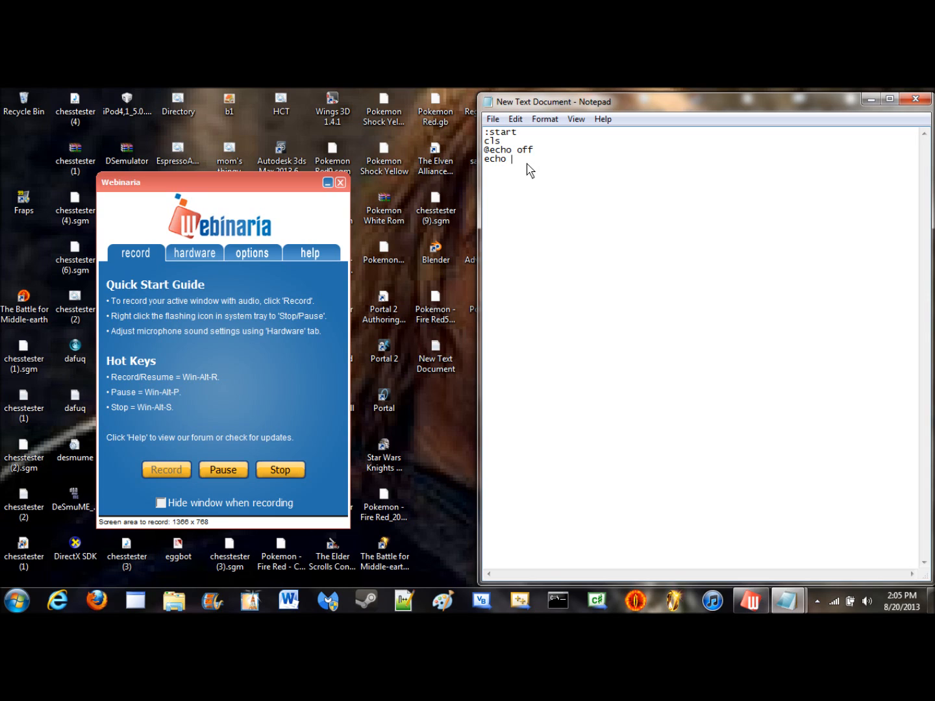
type("T")
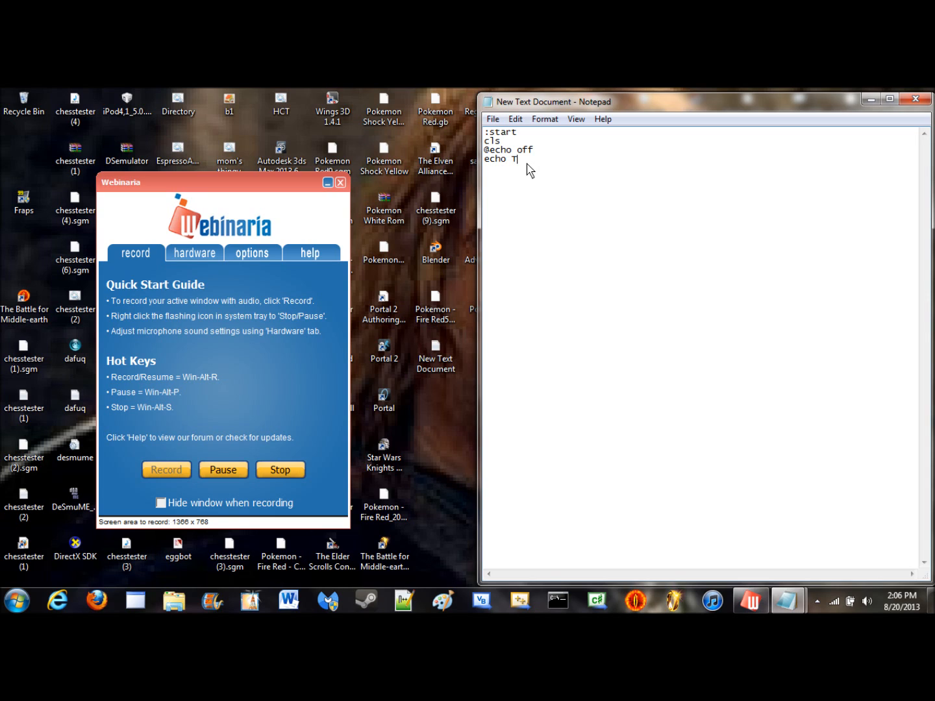
type("HIS IS A VIRUS")
type("echo")
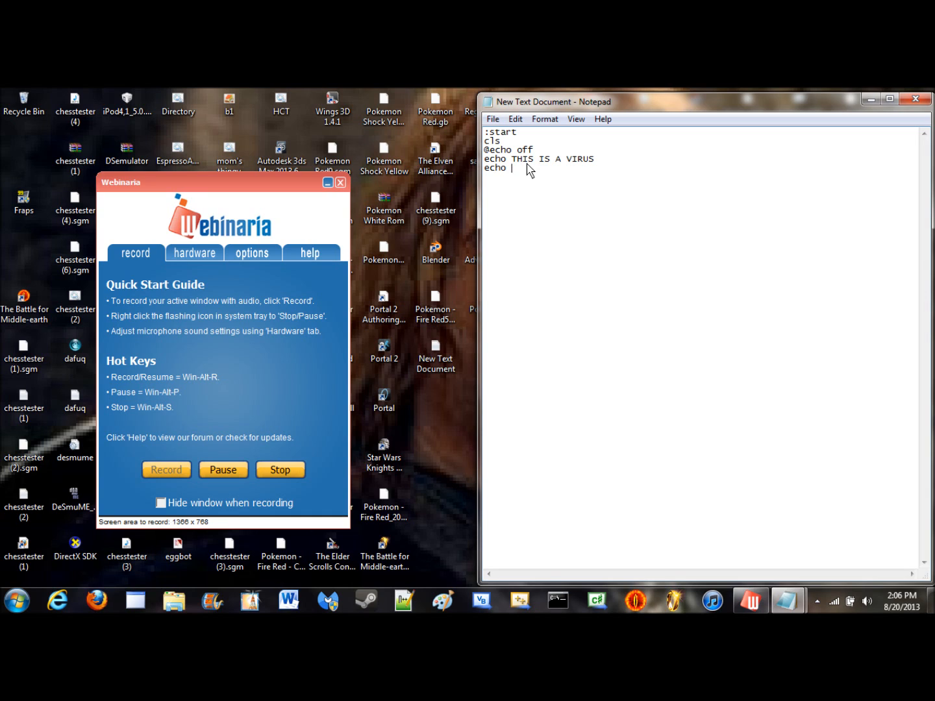
Step: Add 'echo IT WILL END YOU' and the 'ping 123.123.123 -n 1 -w 10000' delay line
type("IT")
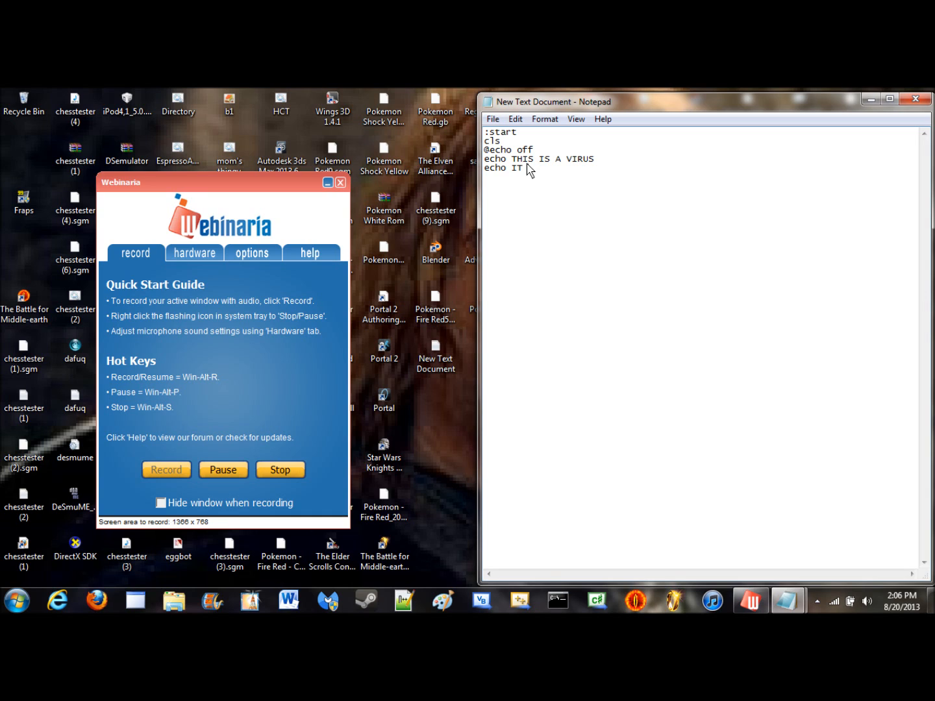
type("WILL END")
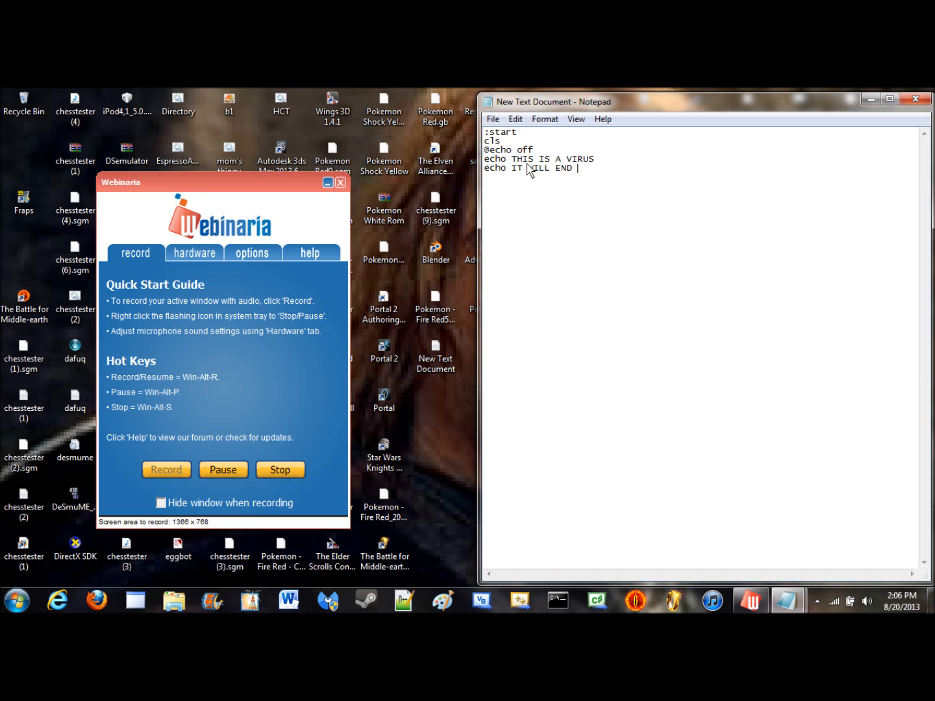
type("YOU")
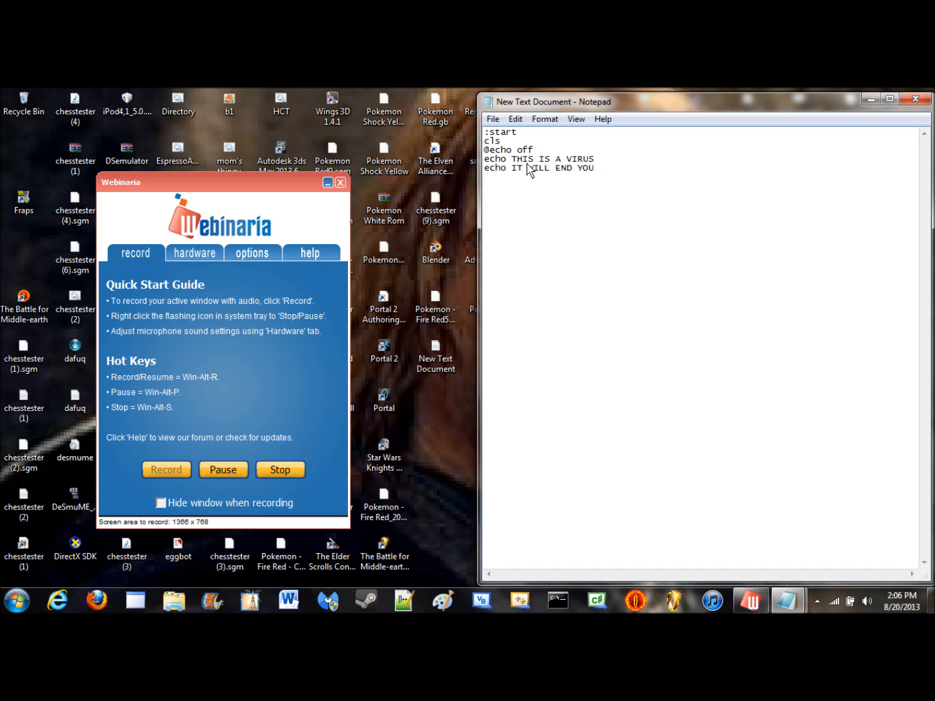
key("enter")
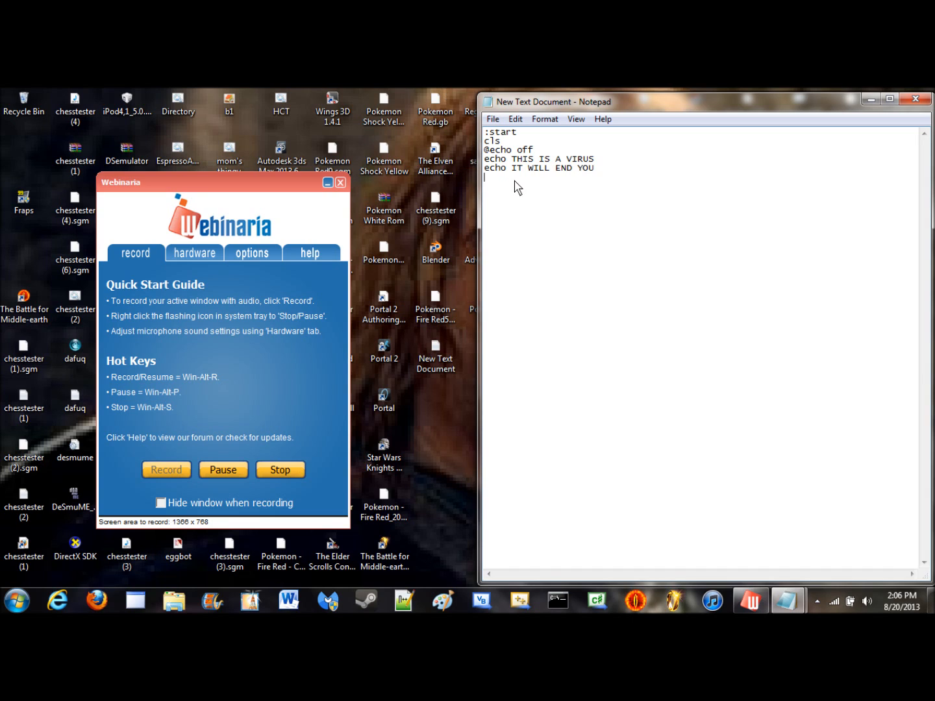
type("ping 123.123.123 -n 1 -w 10000")
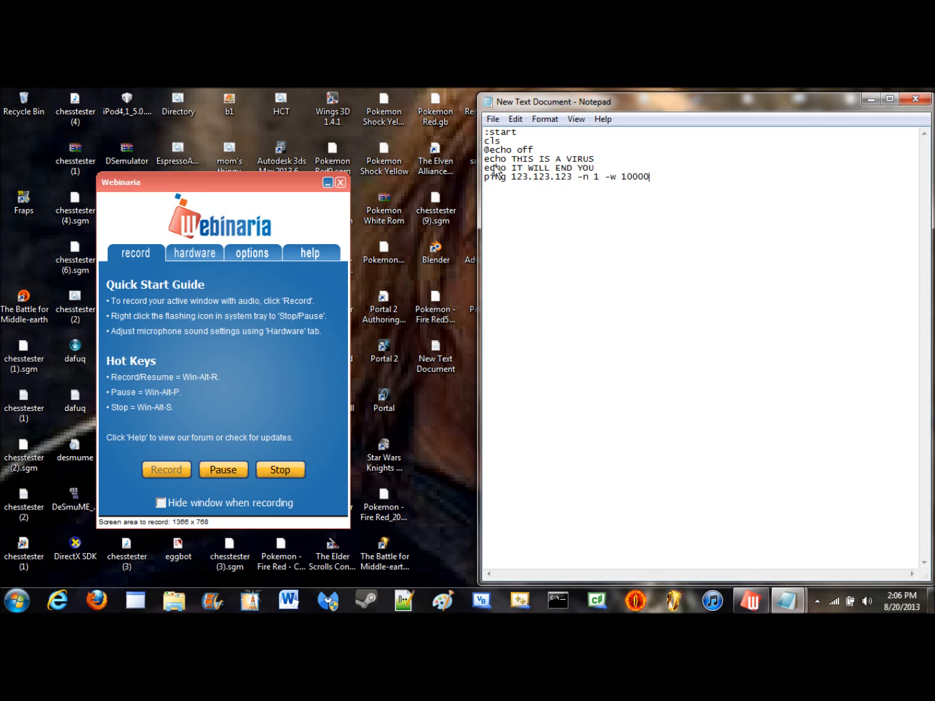
mouse_move(509, 187)
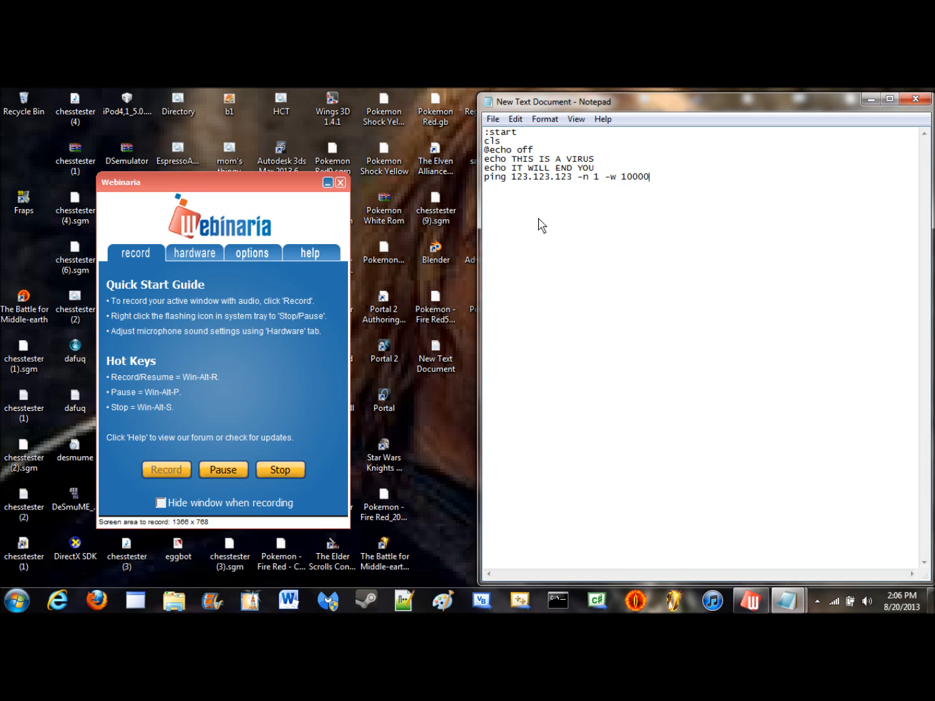
left_click_drag(507, 168, 572, 176)
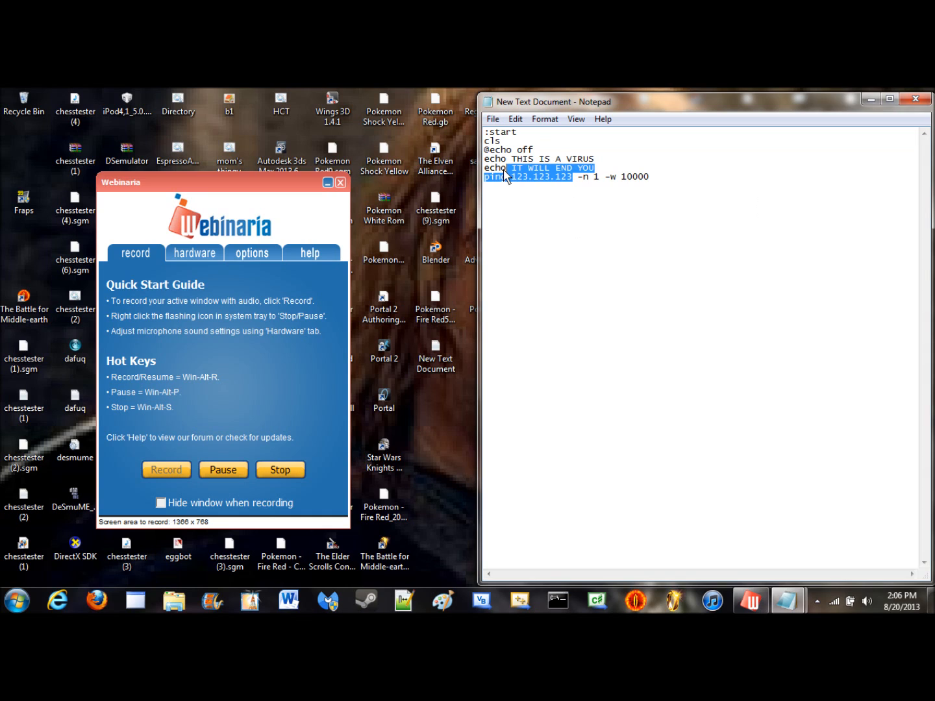
left_click(659, 193)
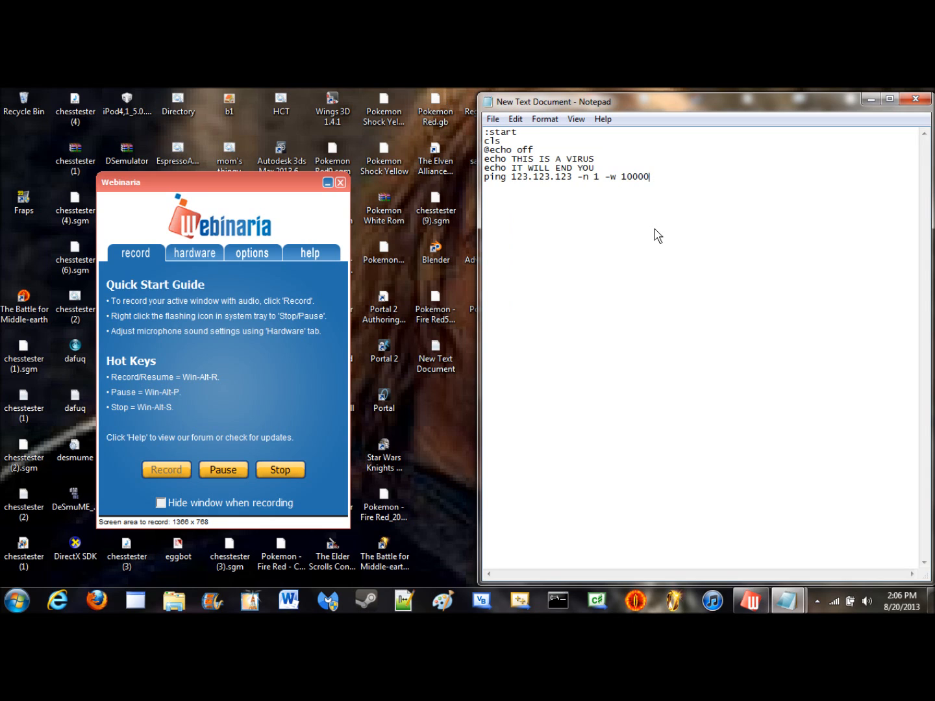
key("ctrl+a")
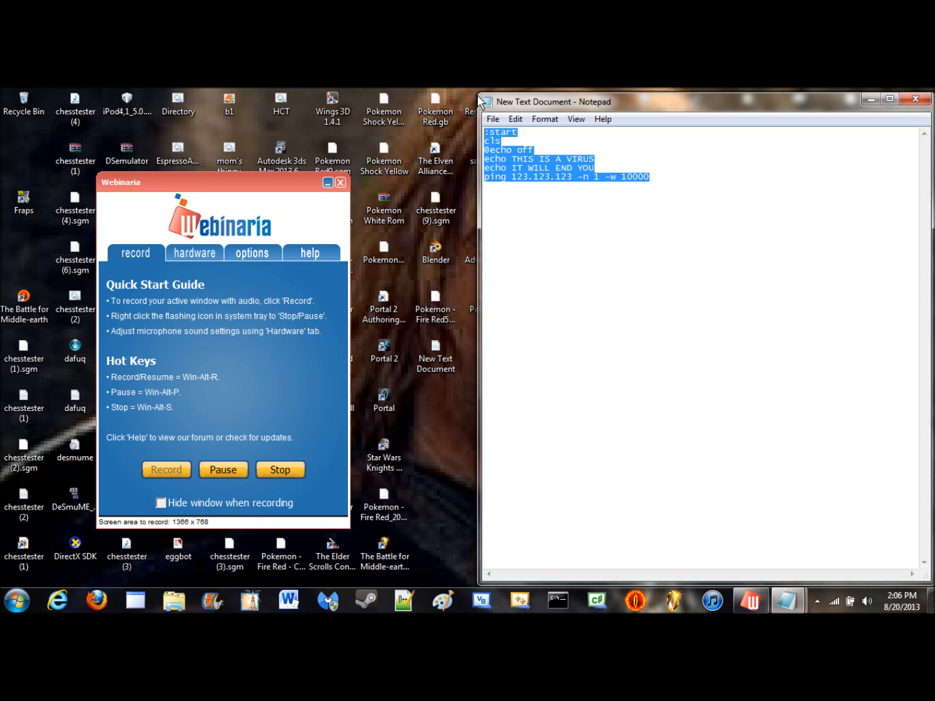
left_click(435, 104)
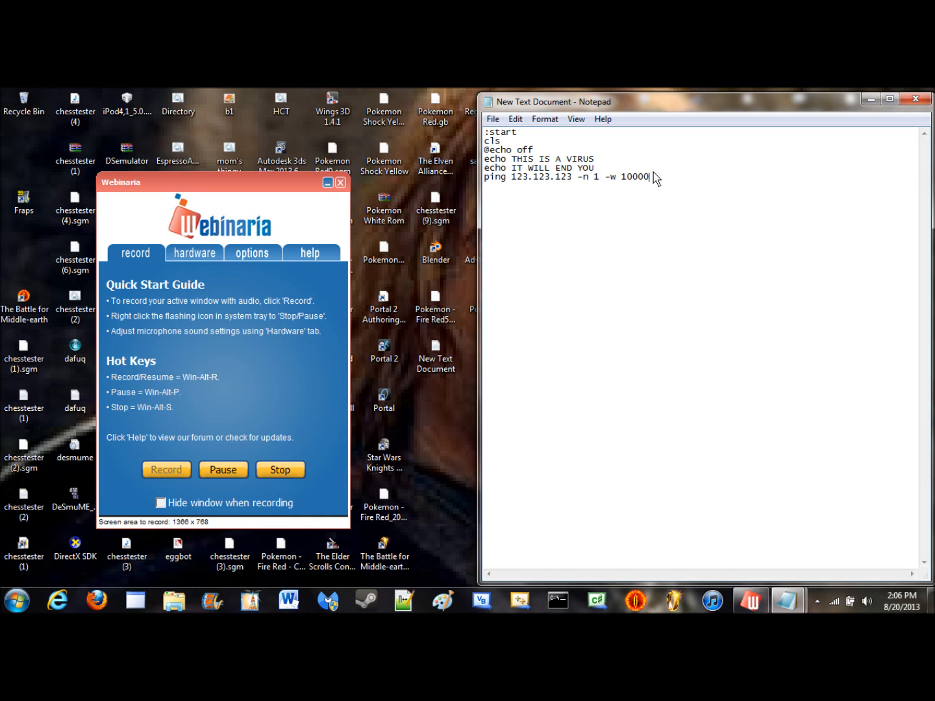
double_click(635, 177)
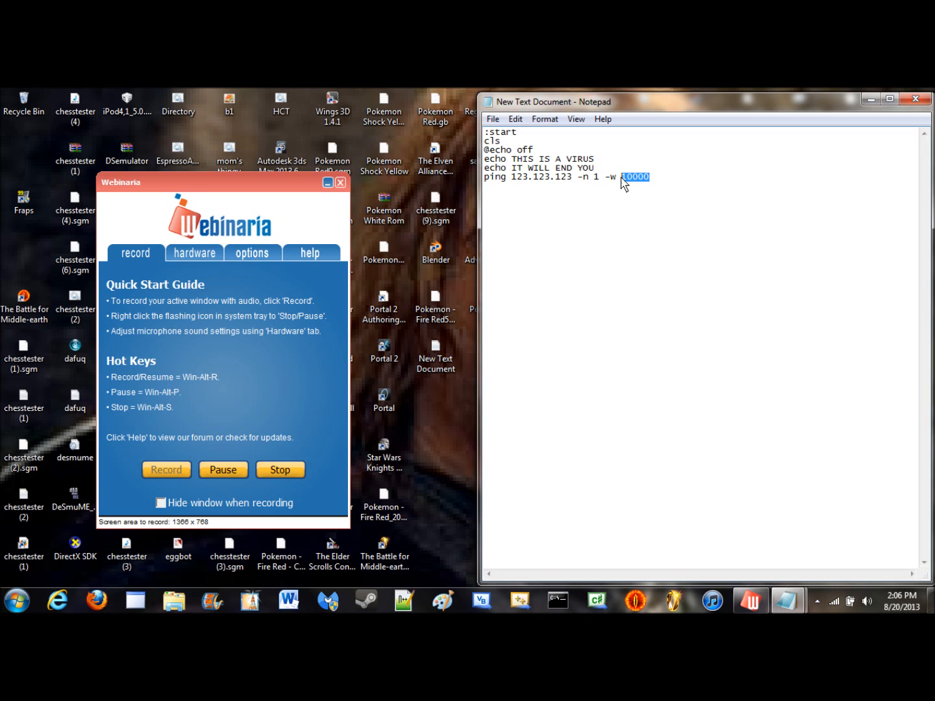
left_click(640, 177)
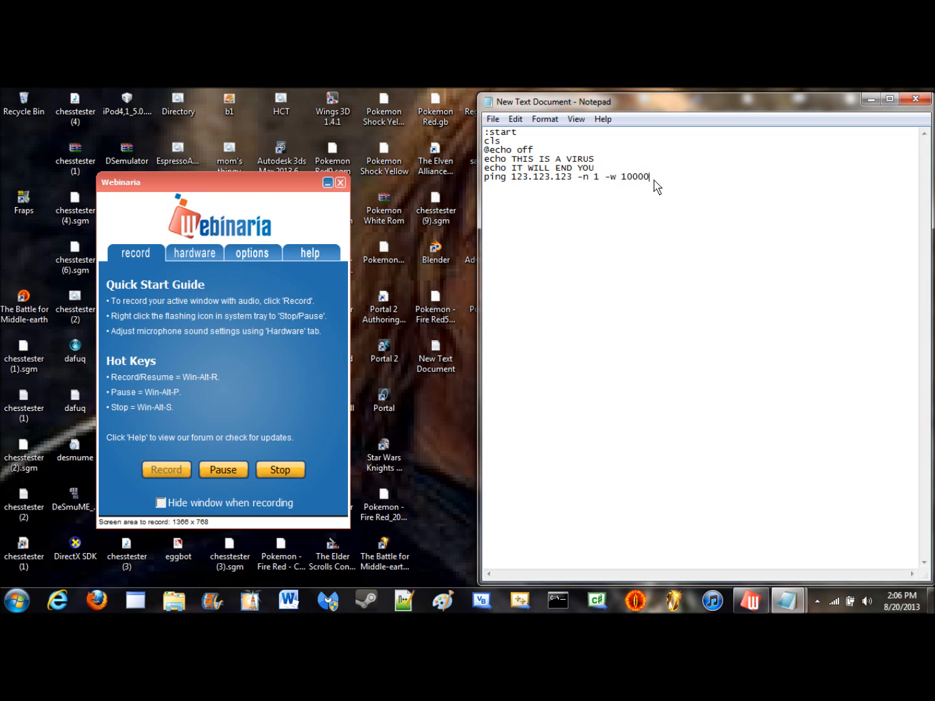
double_click(629, 176)
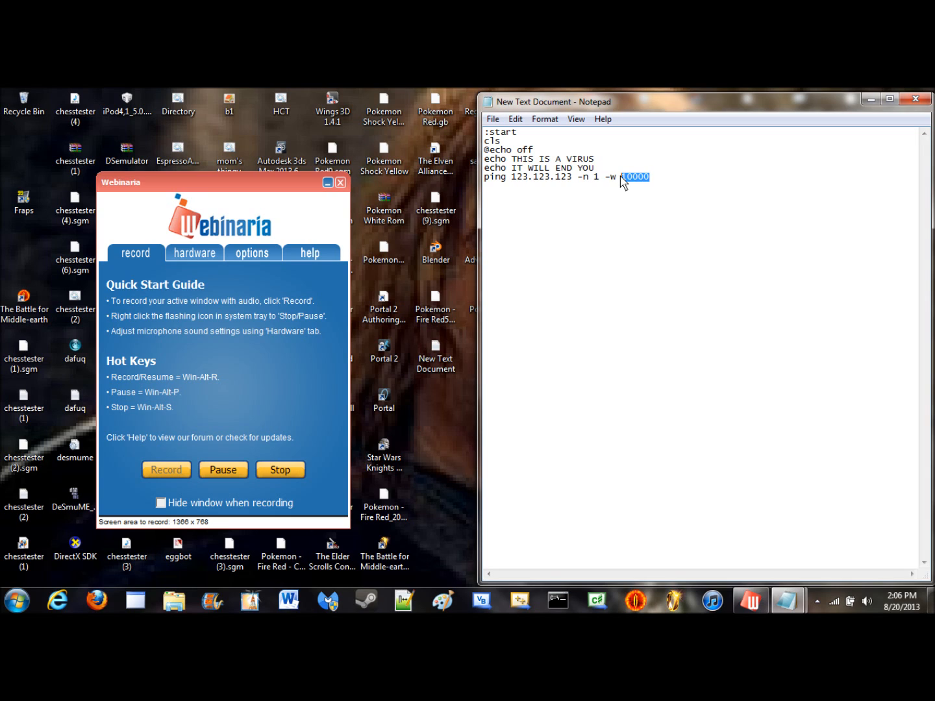
mouse_move(578, 258)
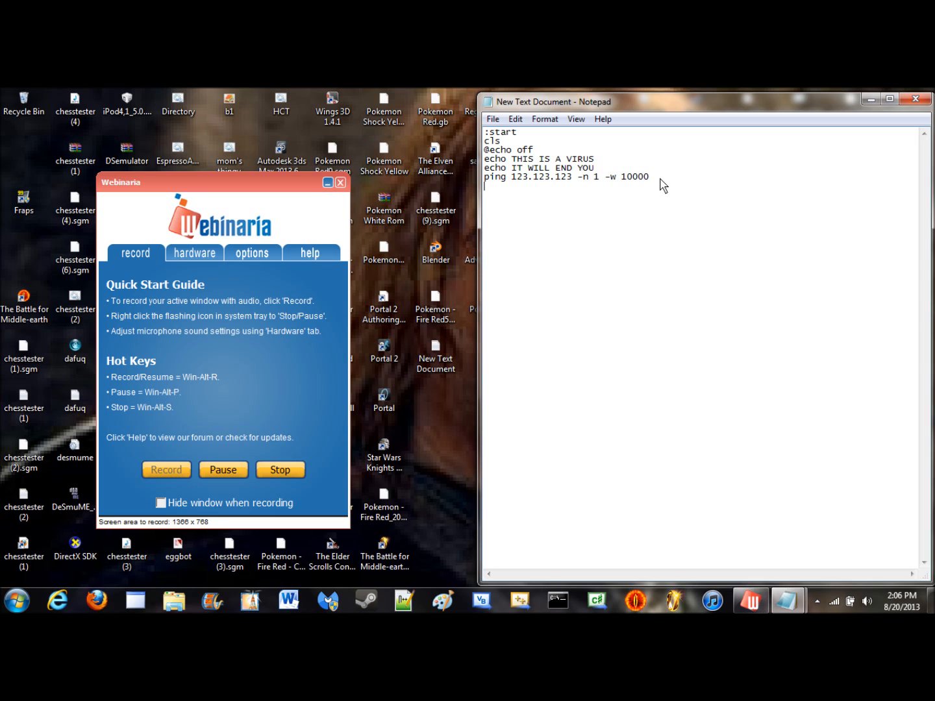
Step: Add a :virus label followed by a cls line
type(":")
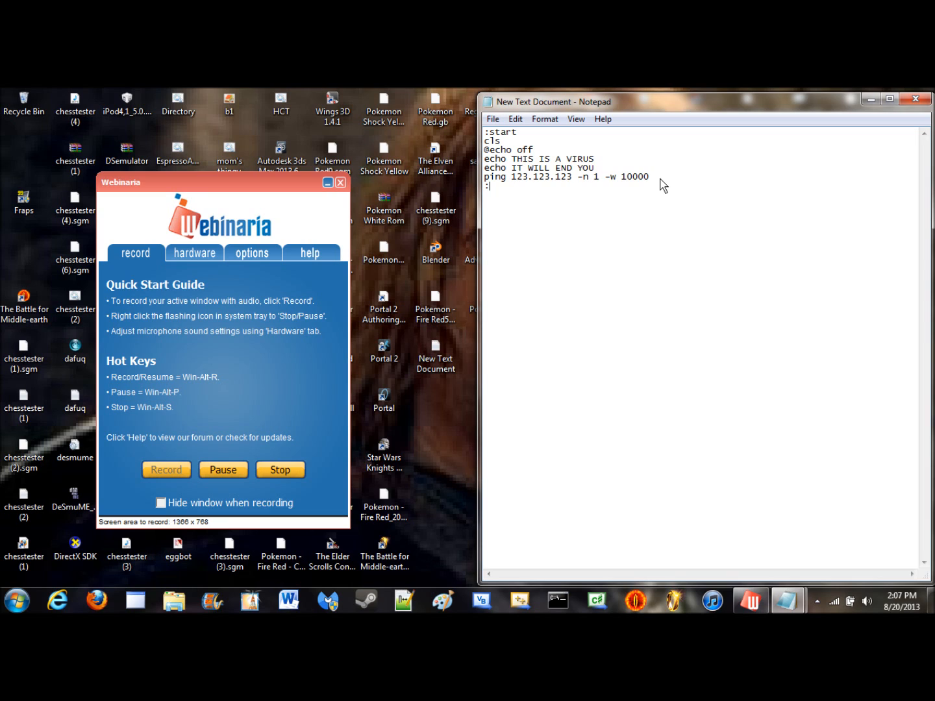
type("virus")
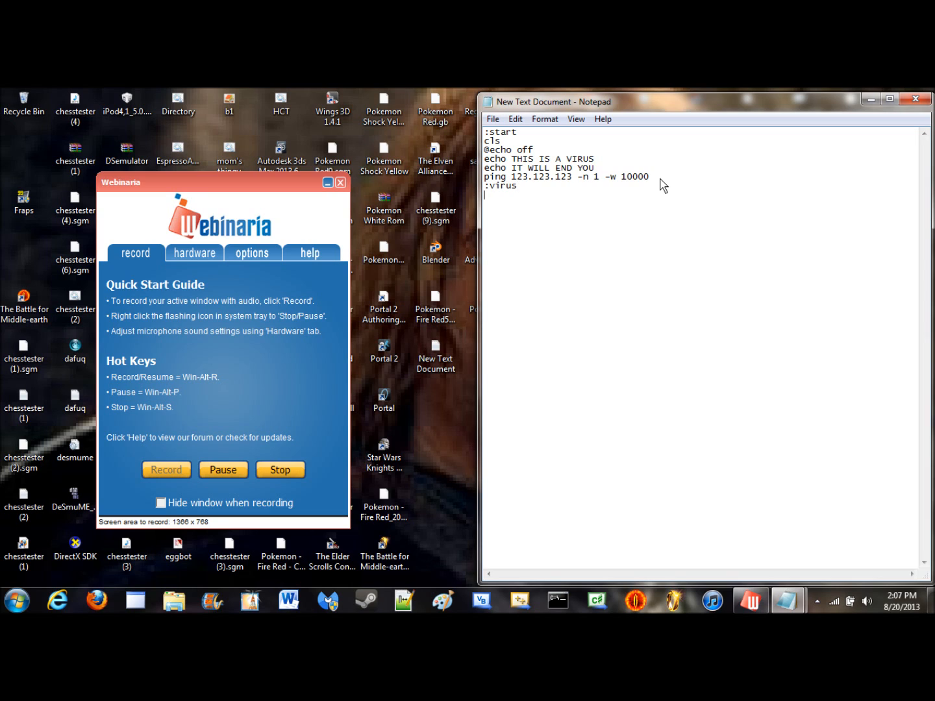
type("cls")
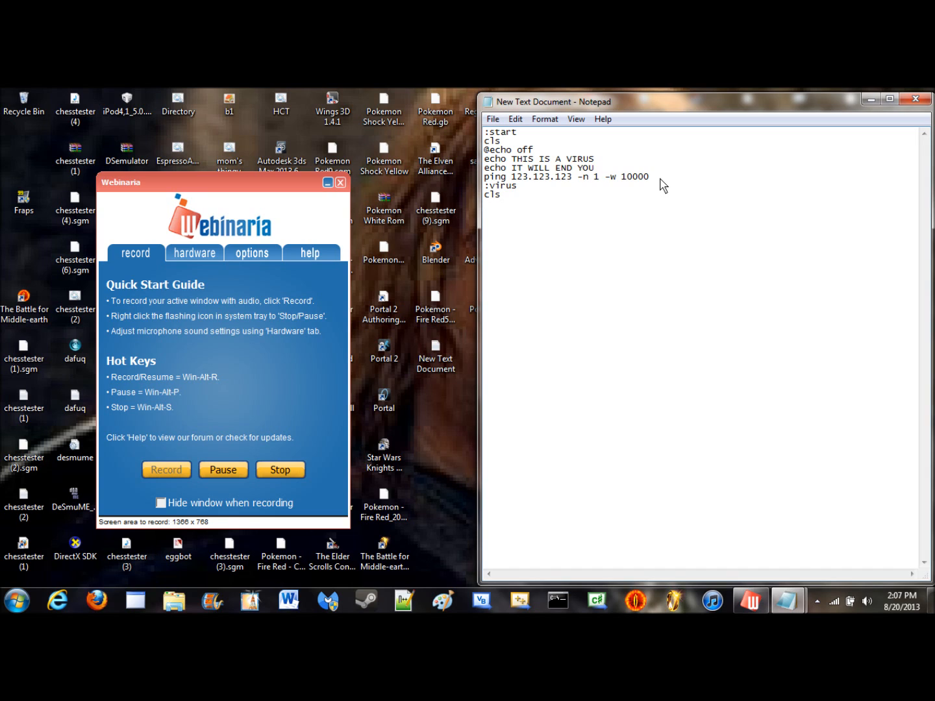
key("enter")
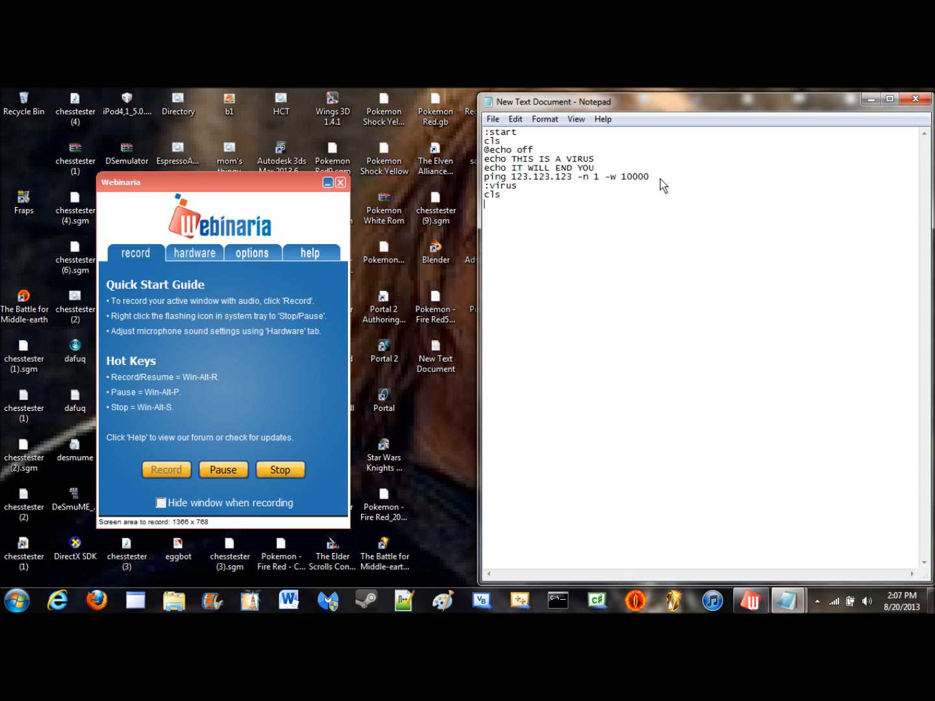
type("start")
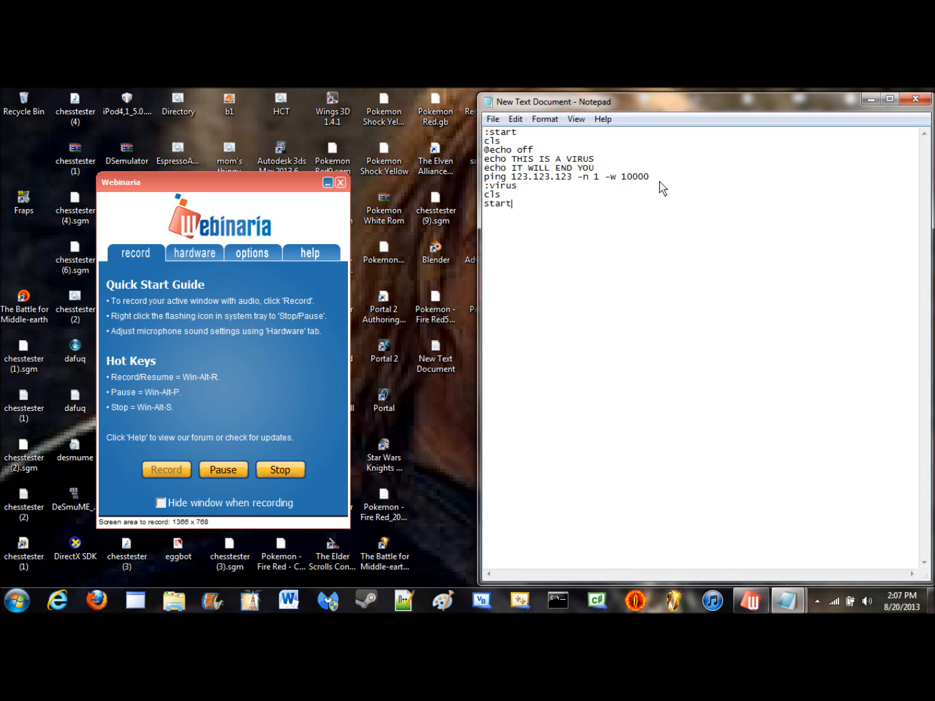
type("\" \"")
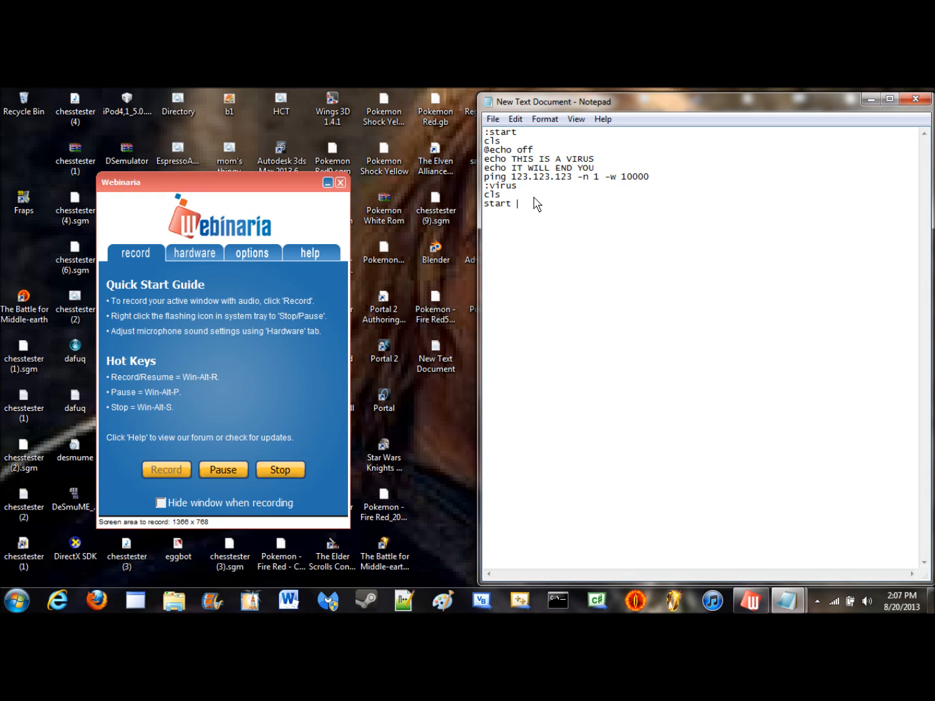
mouse_move(529, 223)
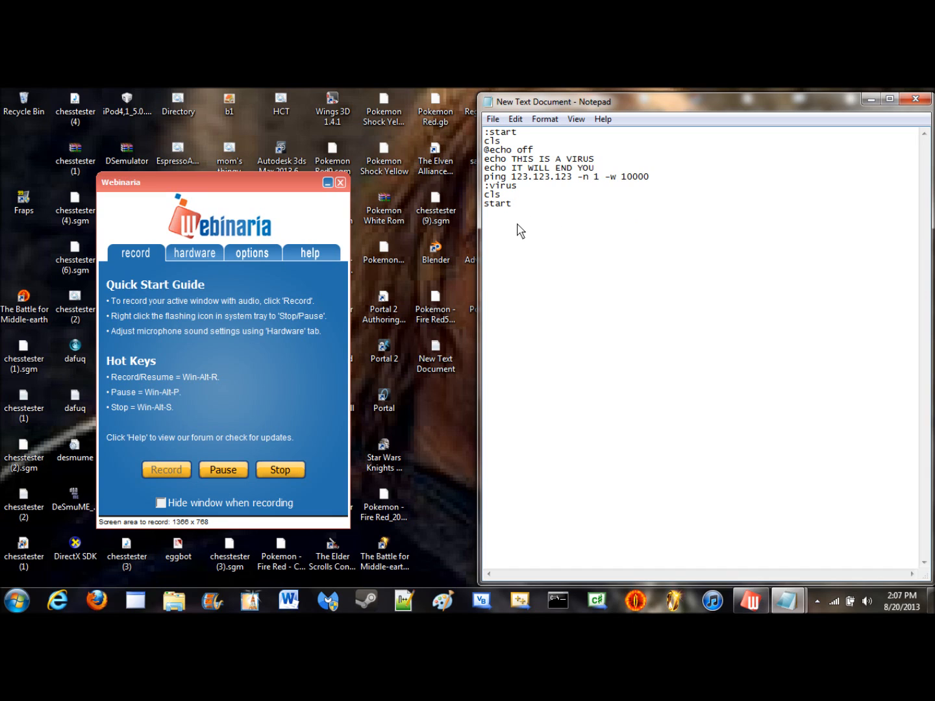
mouse_move(541, 240)
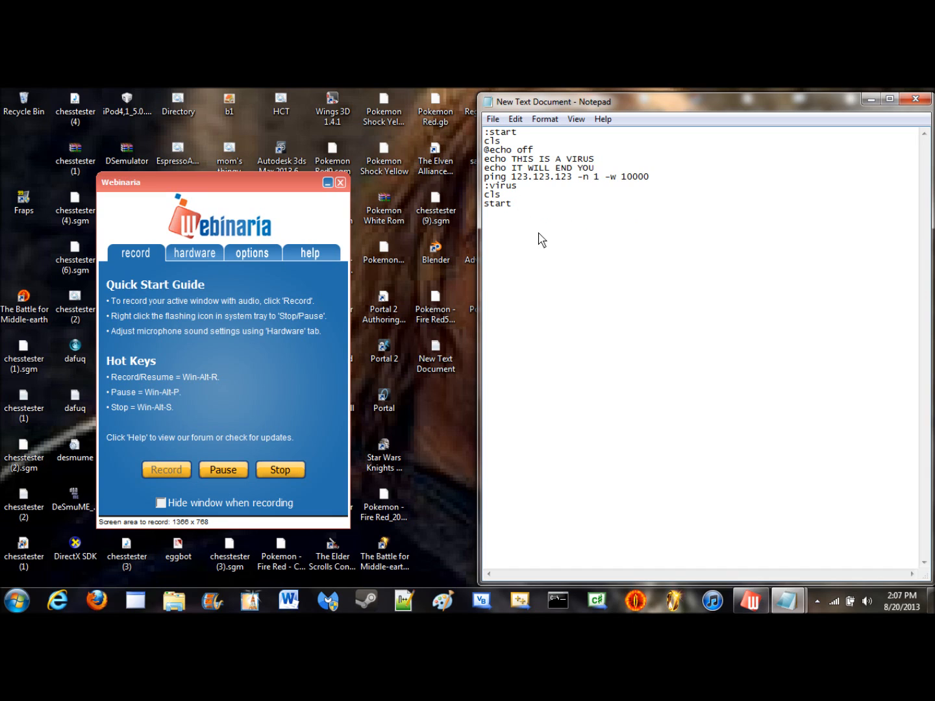
mouse_move(602, 271)
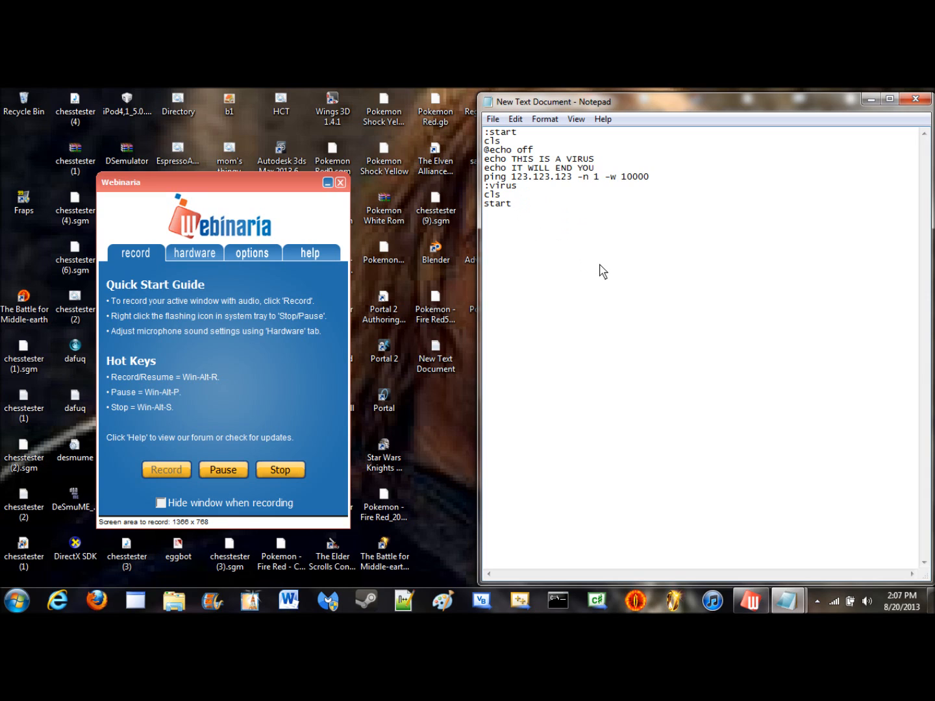
type("http")
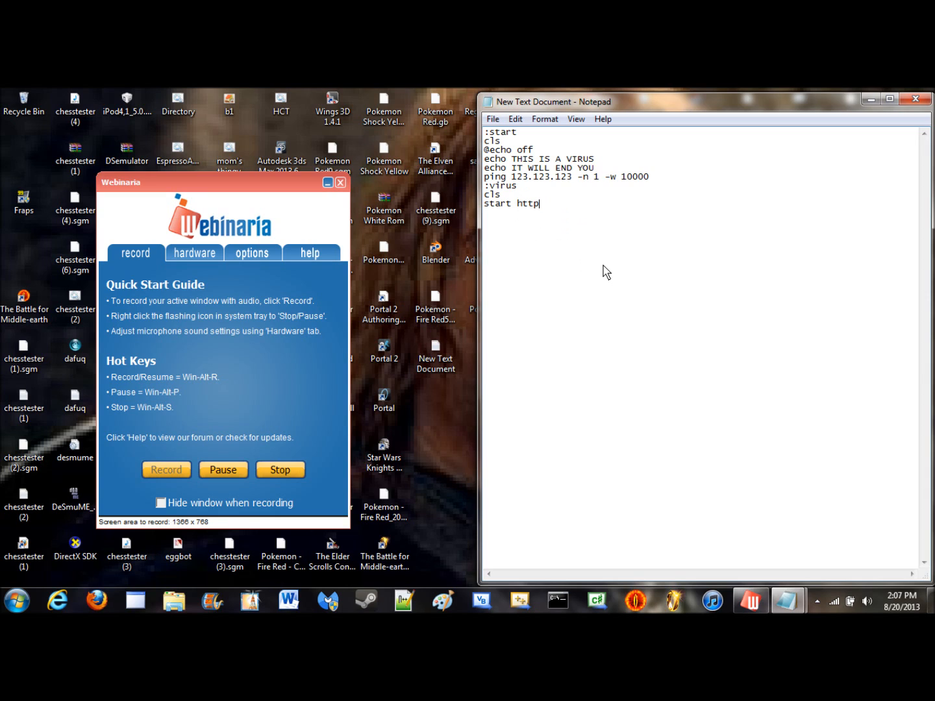
type("://google")
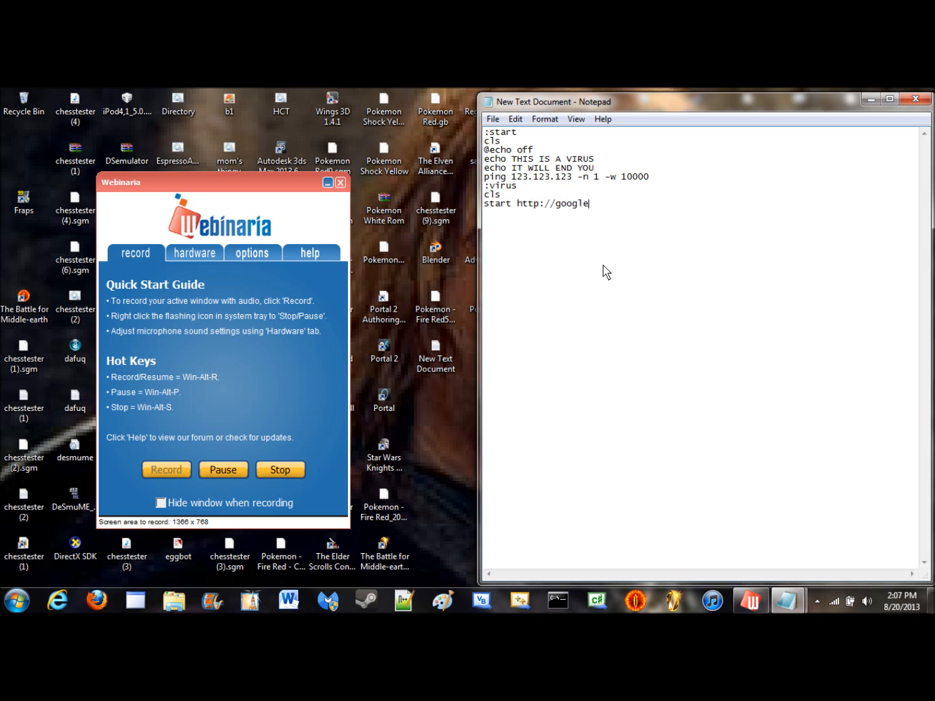
type(".com")
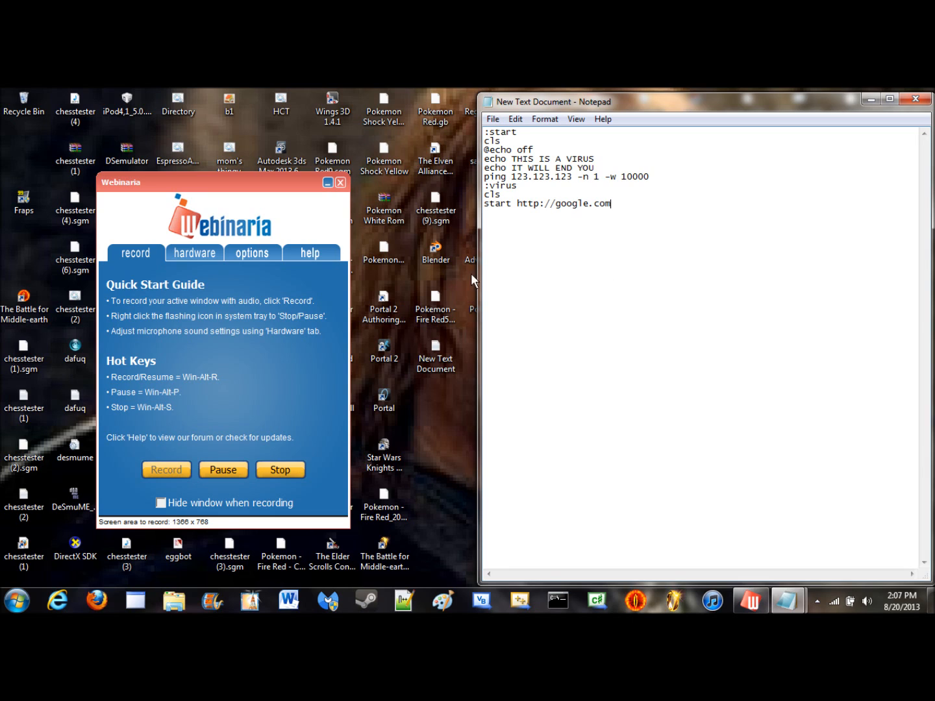
mouse_move(644, 204)
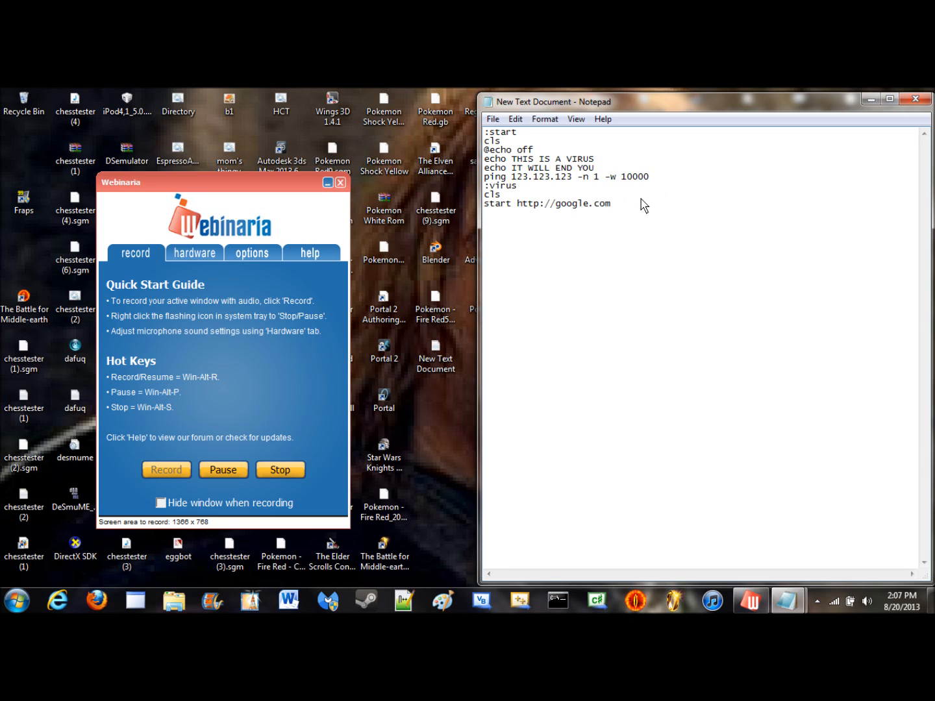
type("st")
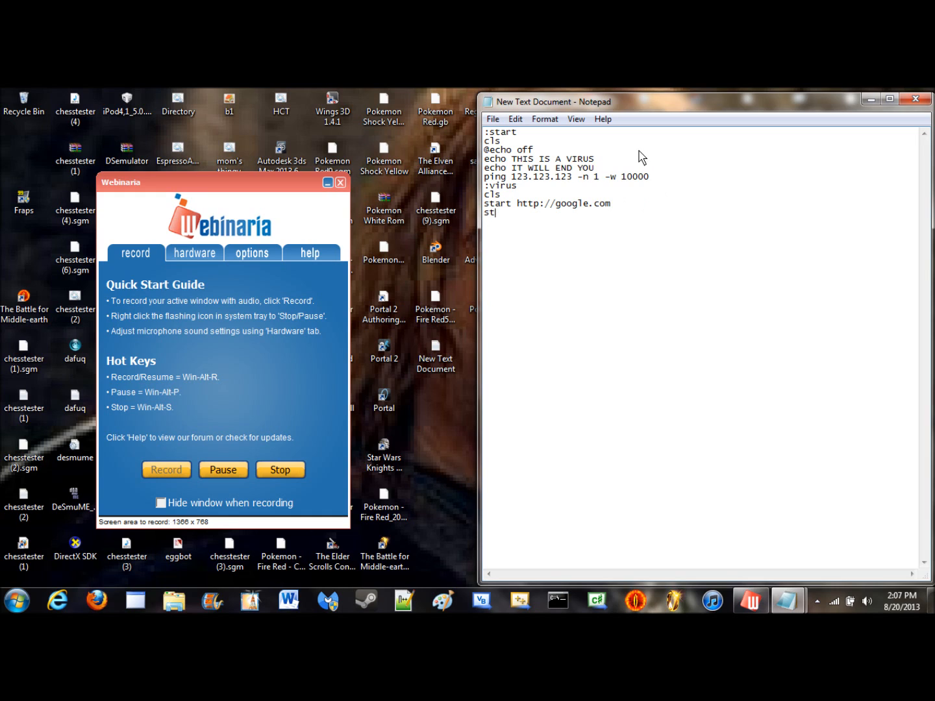
type("art")
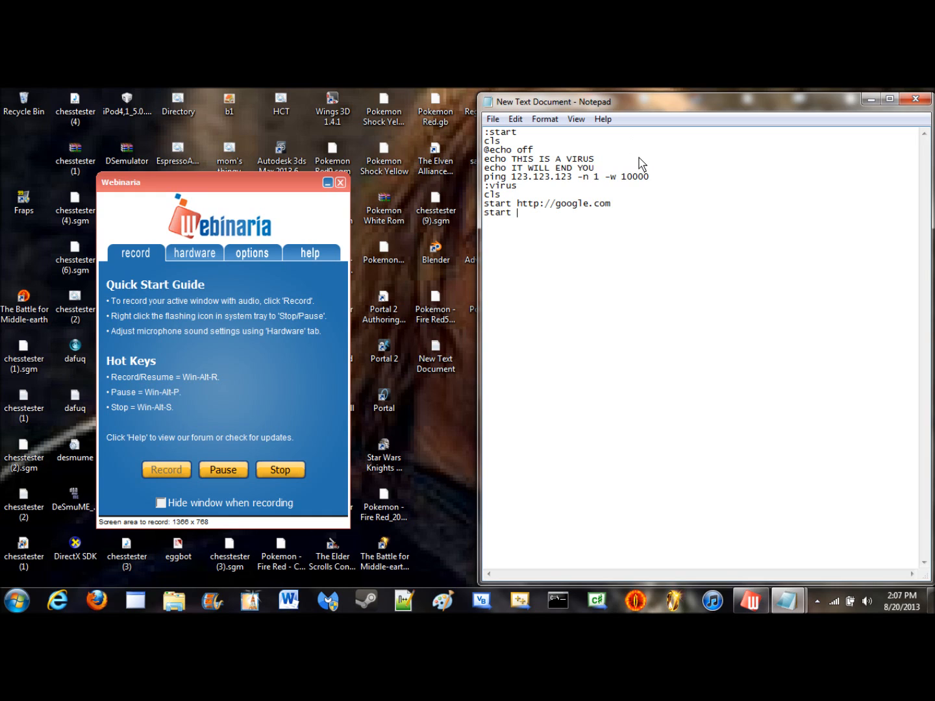
type("http://google.")
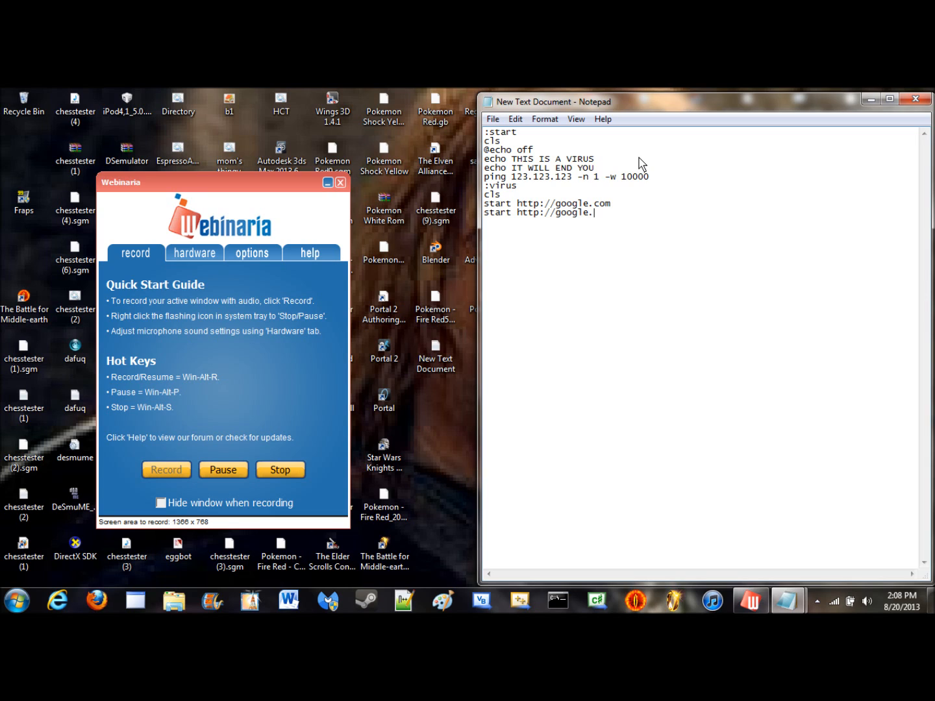
type("com")
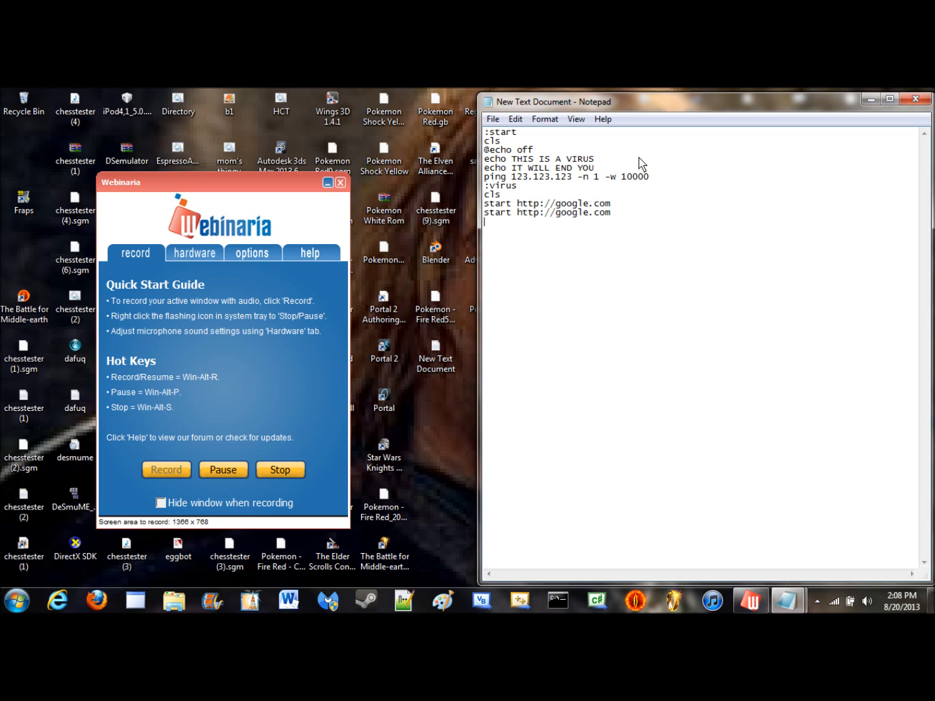
type("goto")
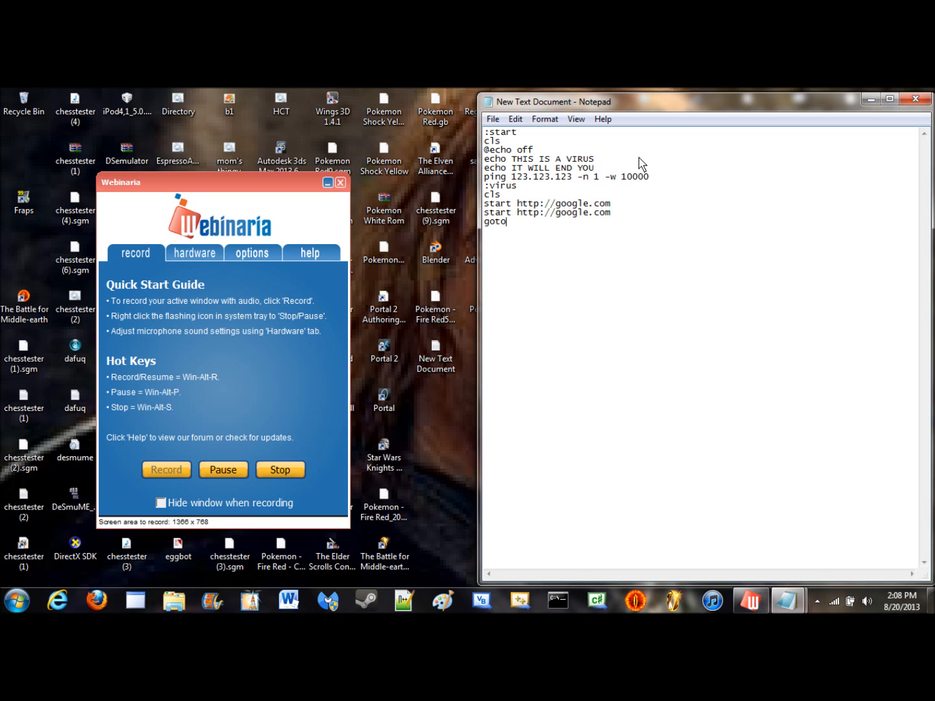
type(":virusw")
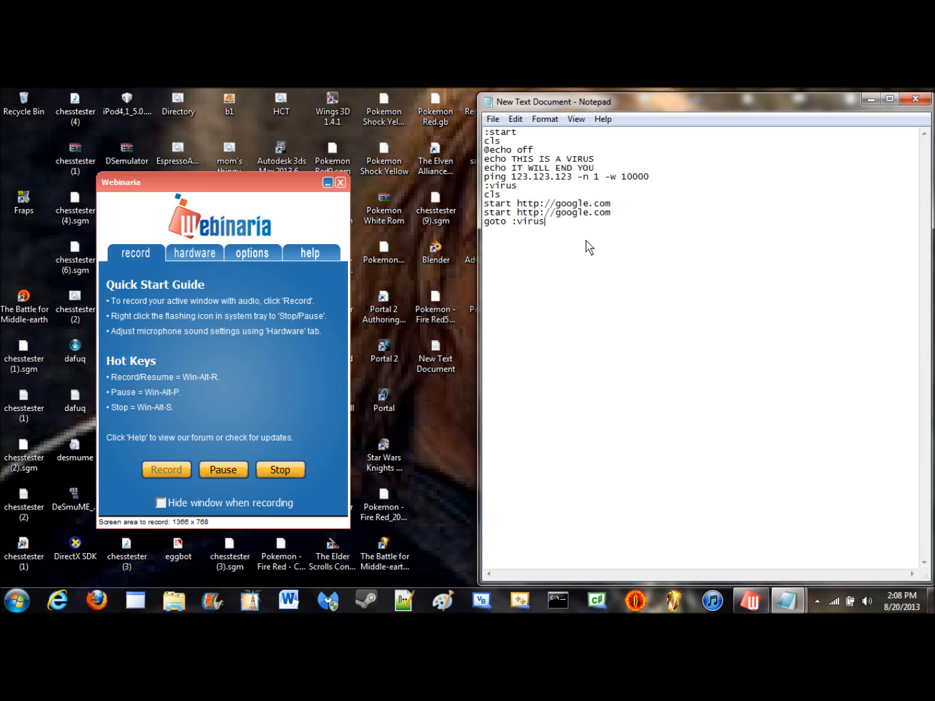
mouse_move(503, 157)
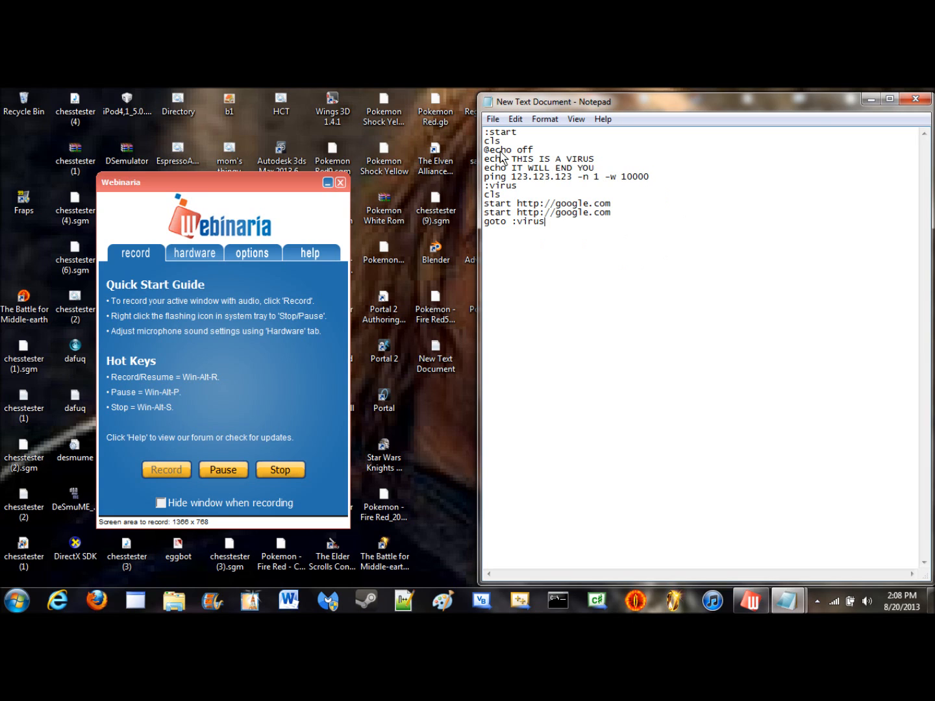
Step: Save the script to the Desktop as freezer.bat with All Files as the type
left_click(493, 119)
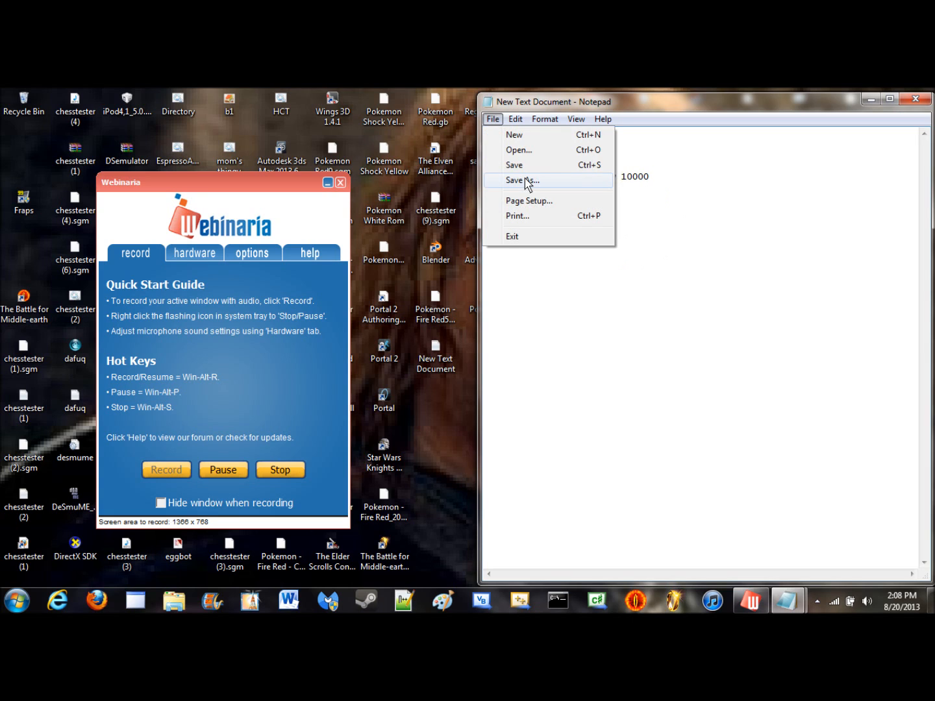
left_click(523, 180)
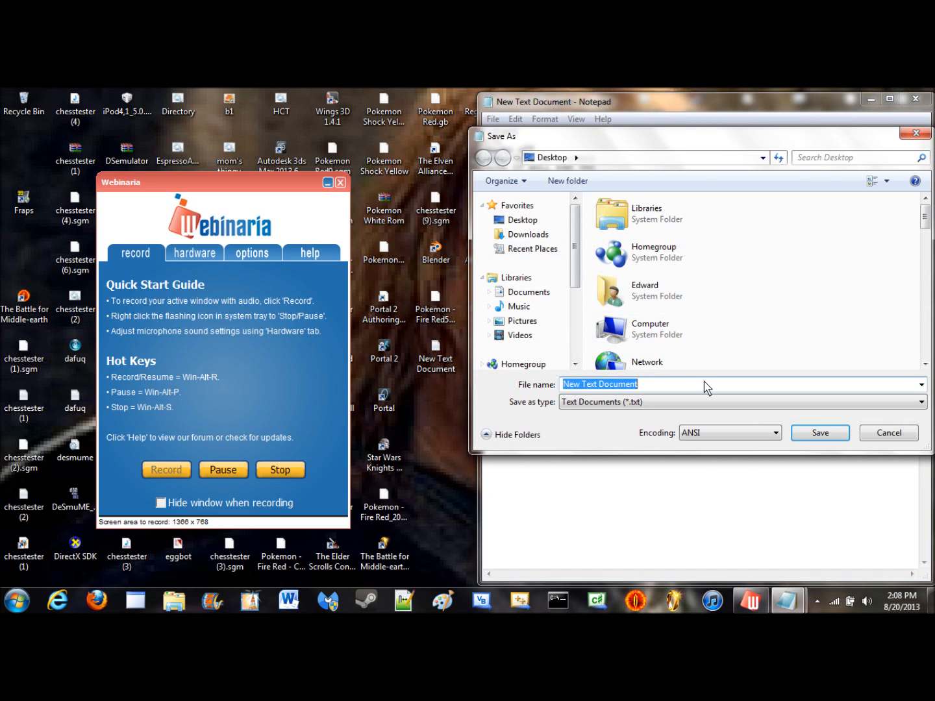
key("Delete")
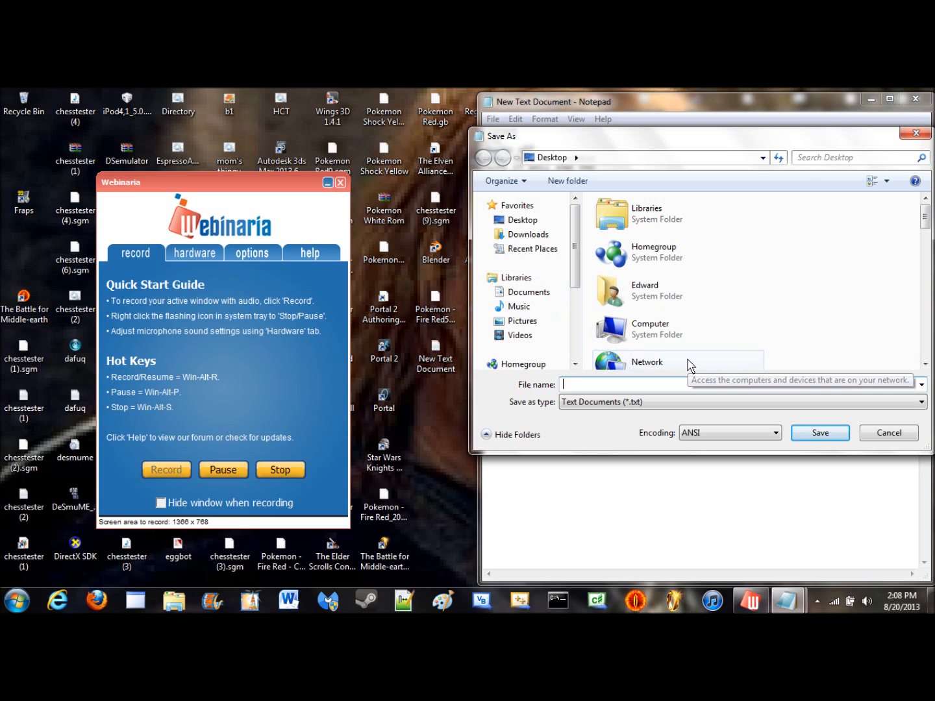
type("freezer.bat")
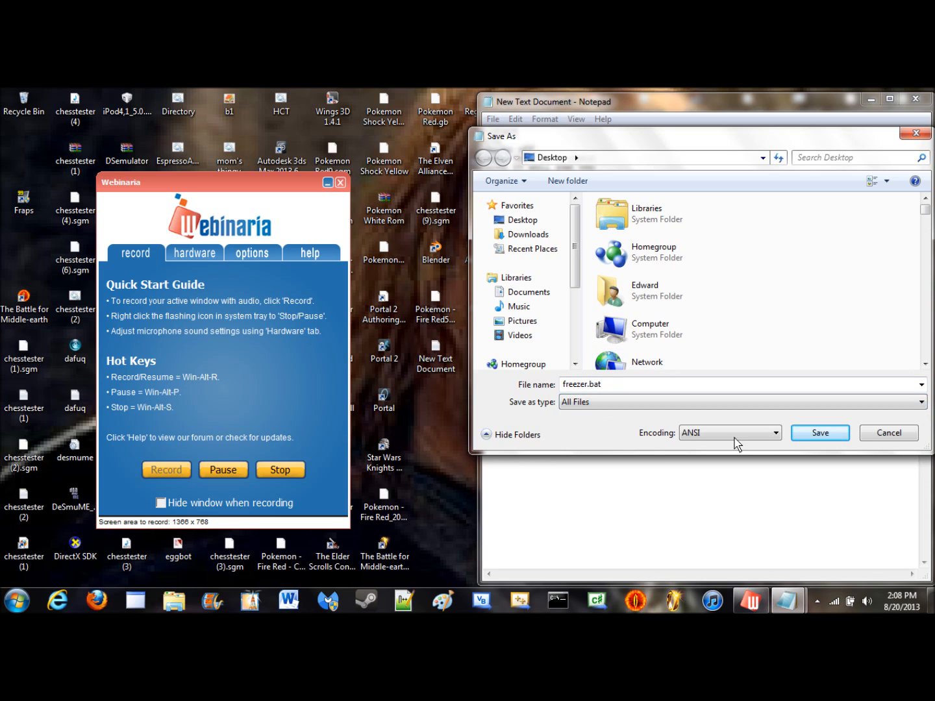
left_click(820, 432)
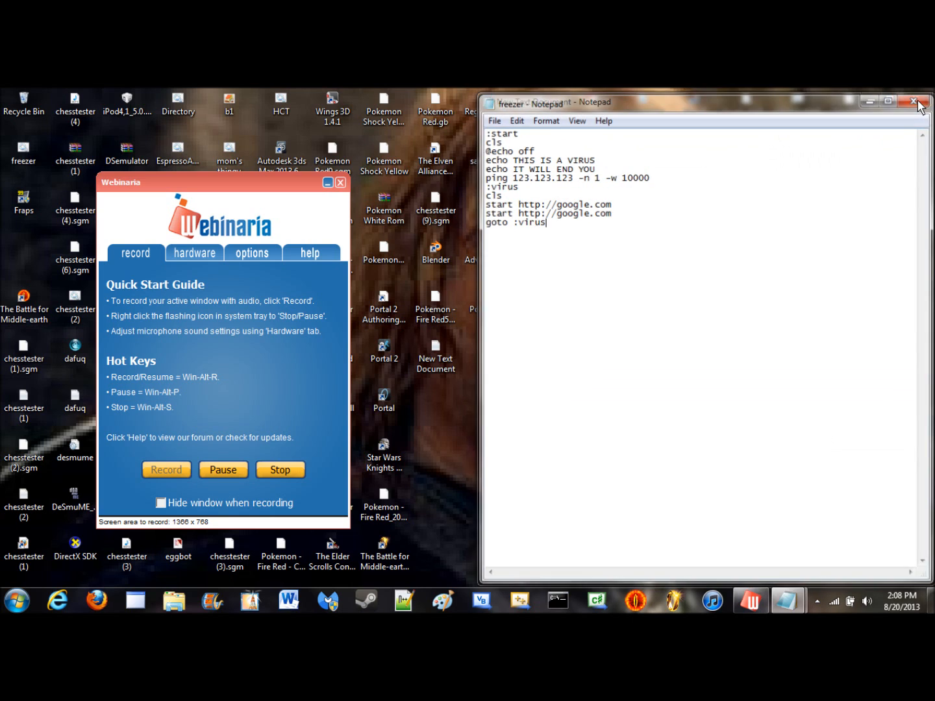
Step: Close the freezer.bat Notepad window, returning to the desktop
left_click(913, 102)
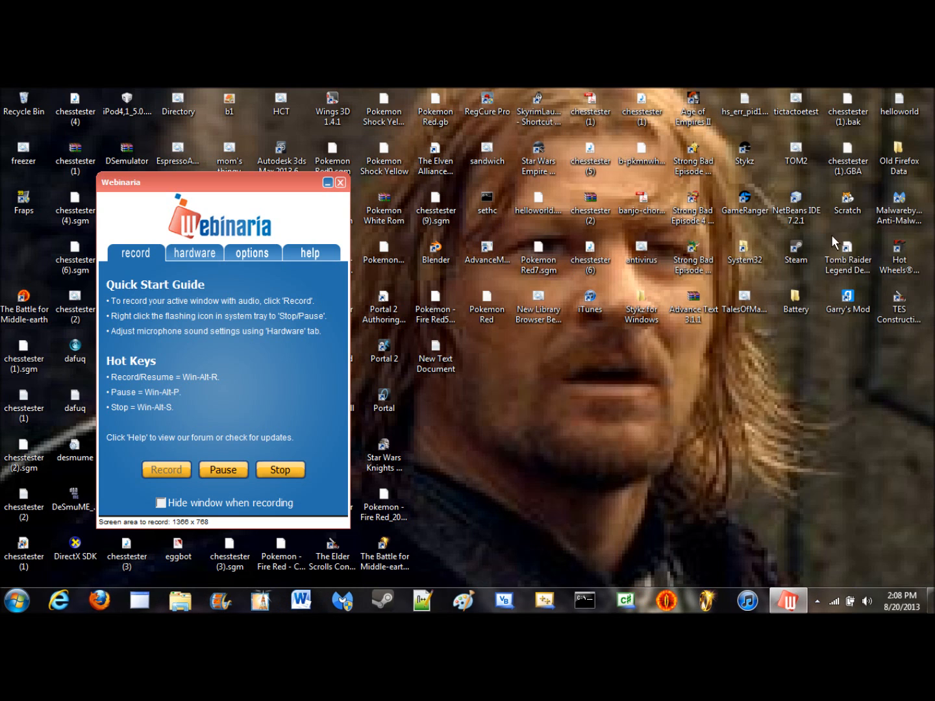
mouse_move(510, 406)
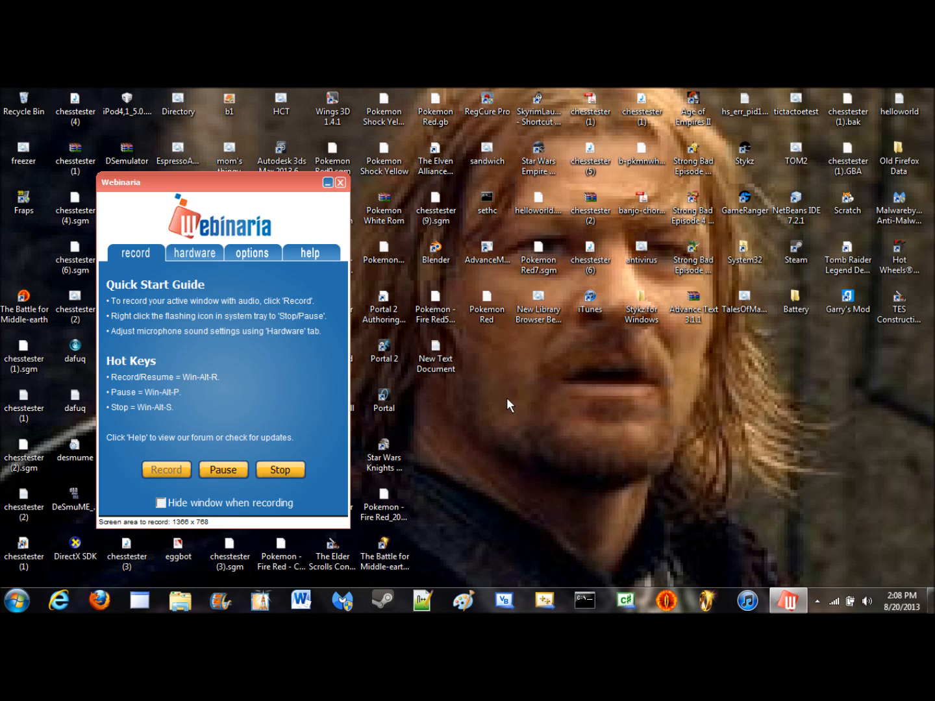
mouse_move(479, 435)
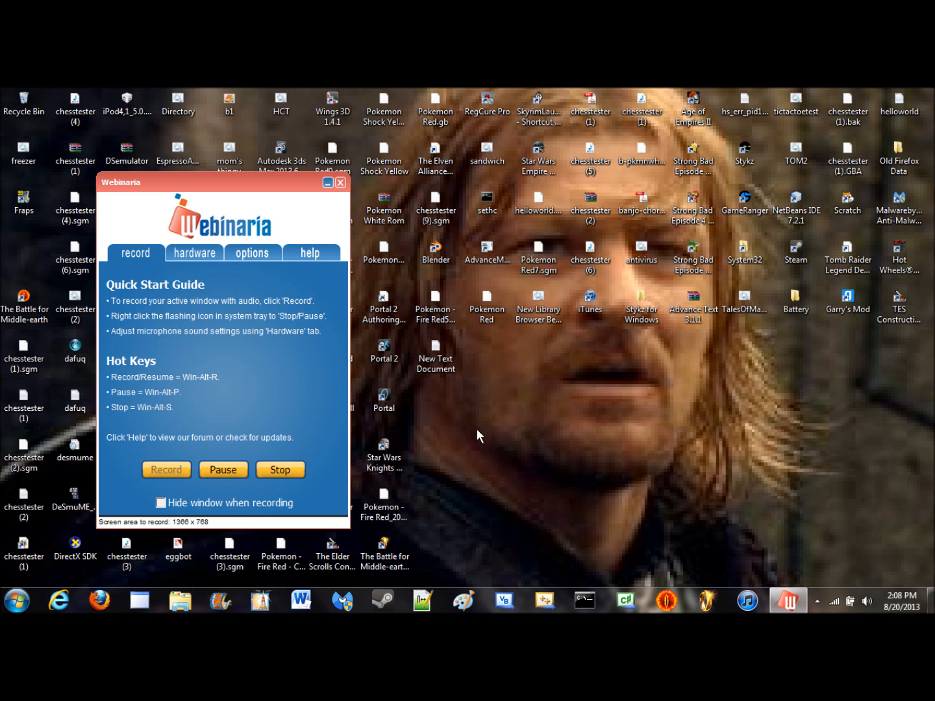
mouse_move(668, 468)
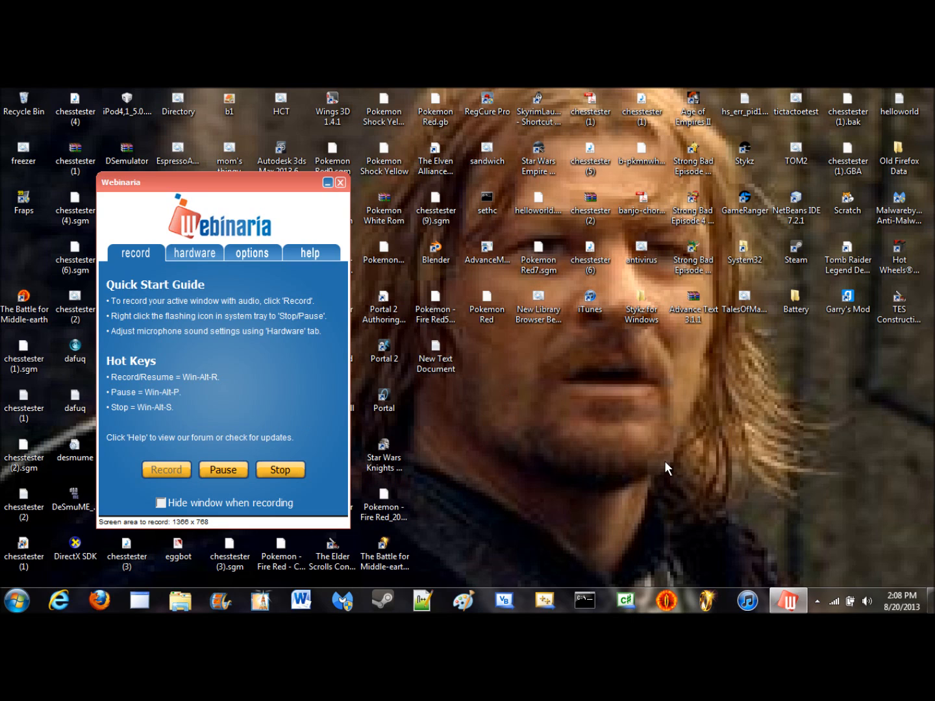
mouse_move(457, 531)
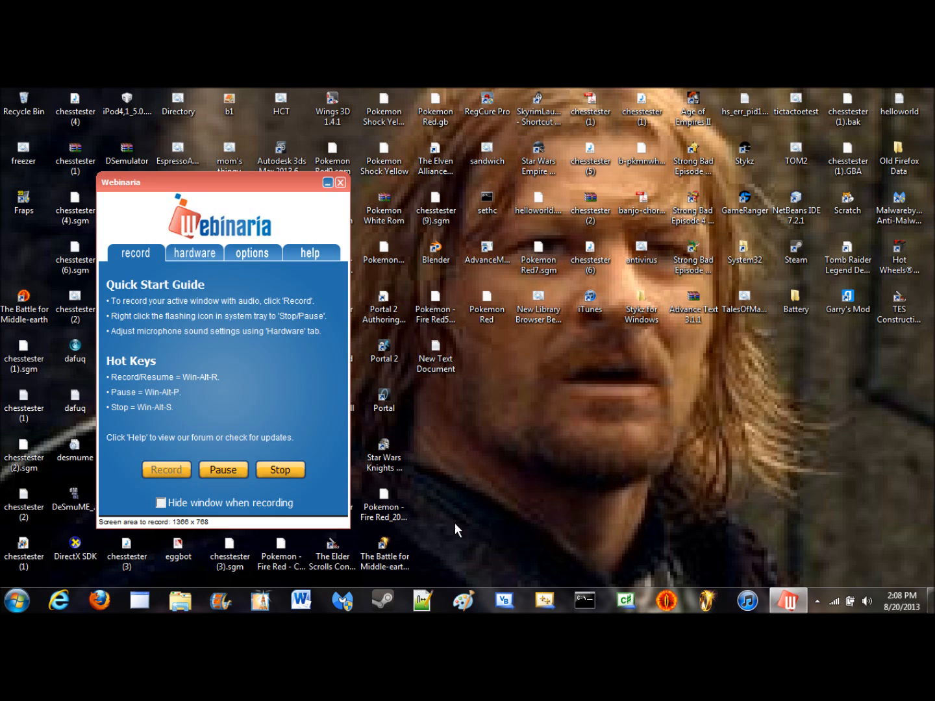
mouse_move(445, 529)
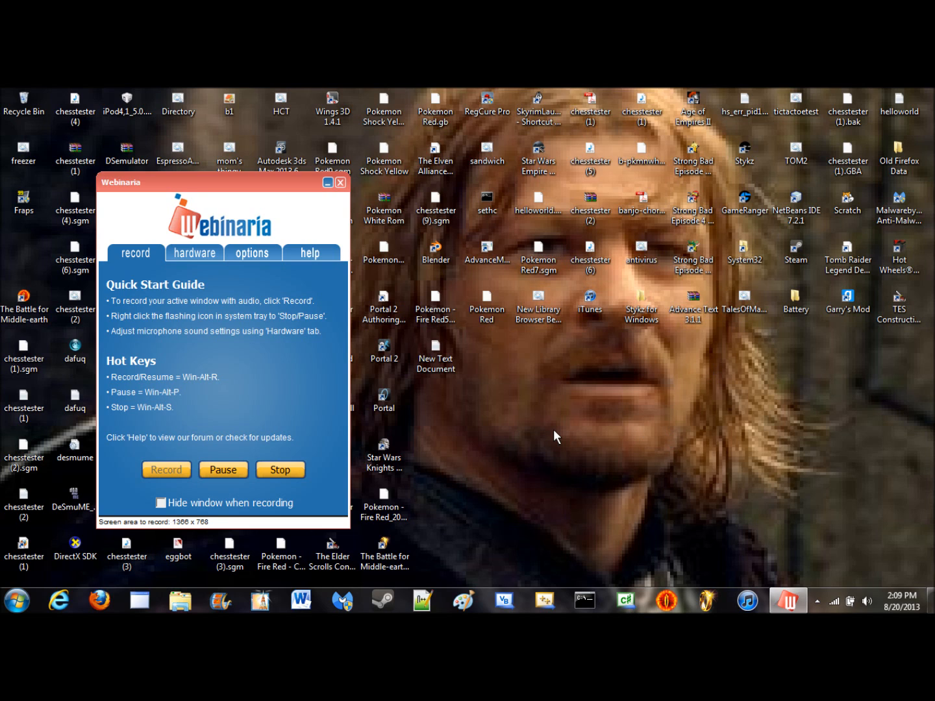
mouse_move(449, 443)
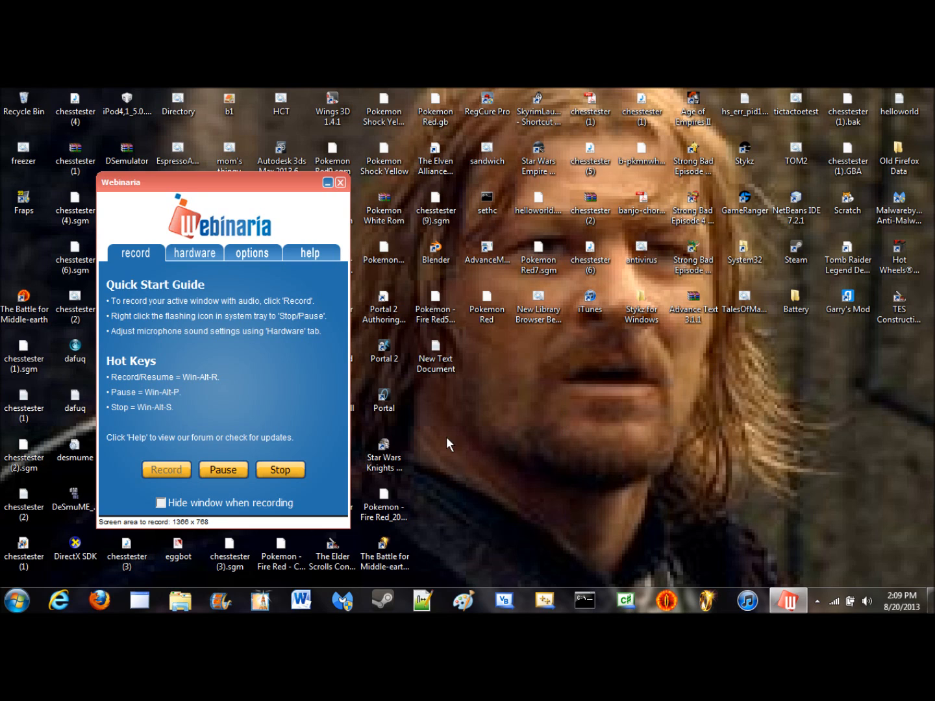